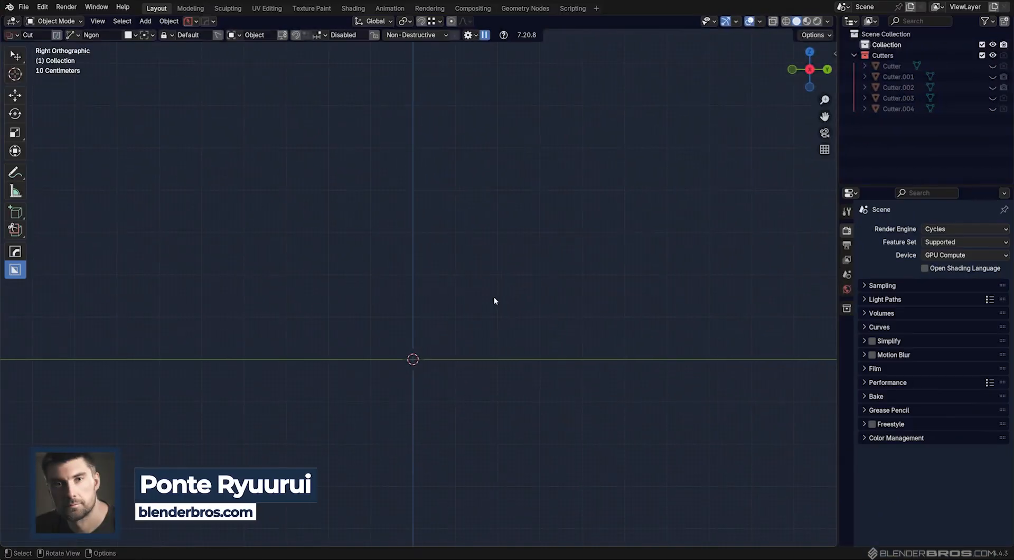
Add a mesh cylinder and scale it along Z to about 2.78 times its height.
{"action": "left_click", "coordinate": [145, 22]}
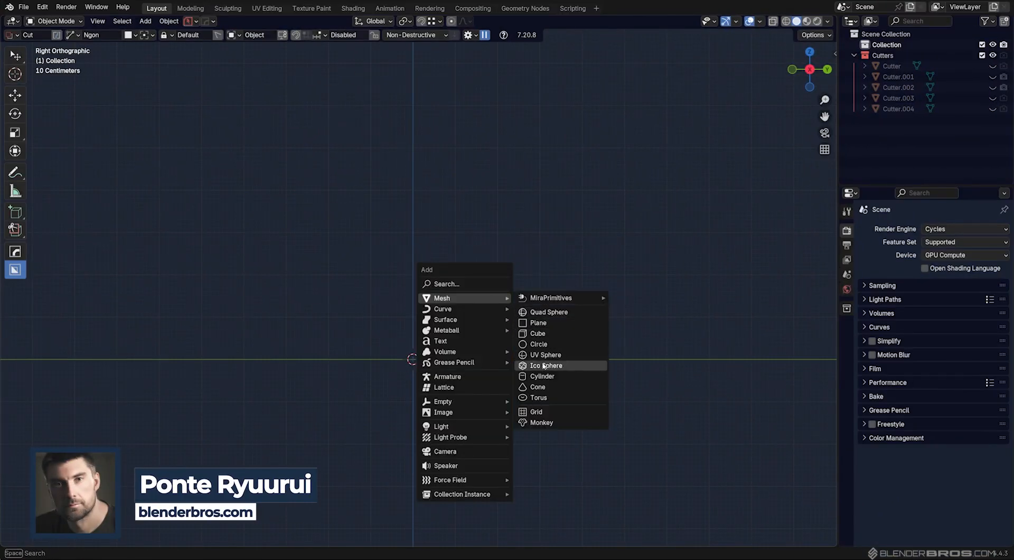
{"action": "left_click", "coordinate": [542, 376]}
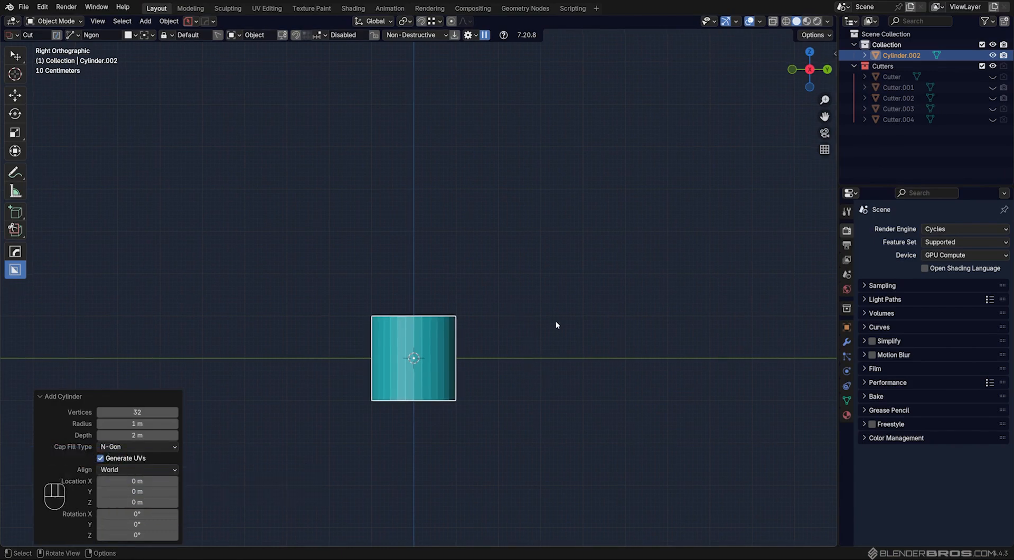
{"action": "key", "text": "s"}
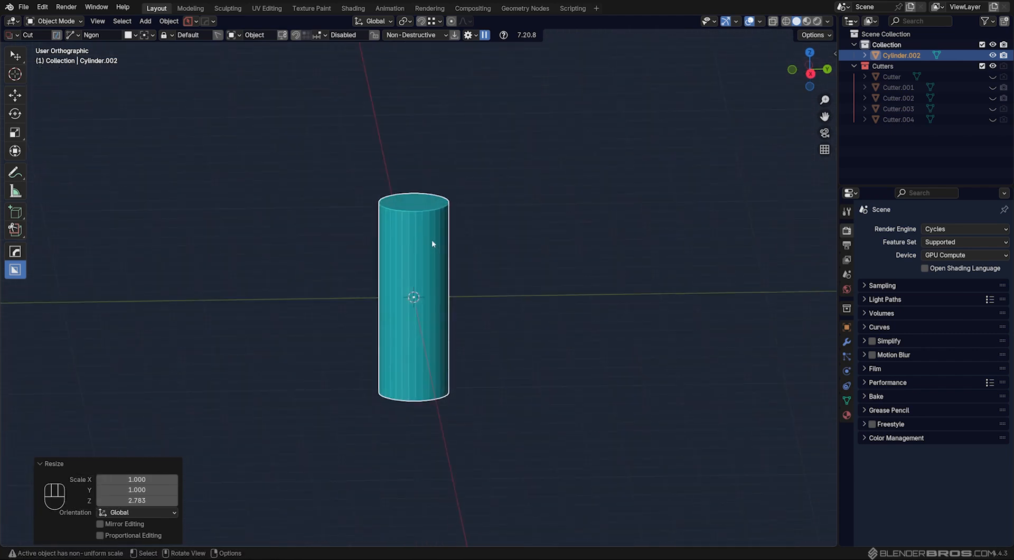
In Edit Mode, edge-rotate the top ring 35° into a slant and add a 30° bevel.
{"action": "key", "text": "Tab"}
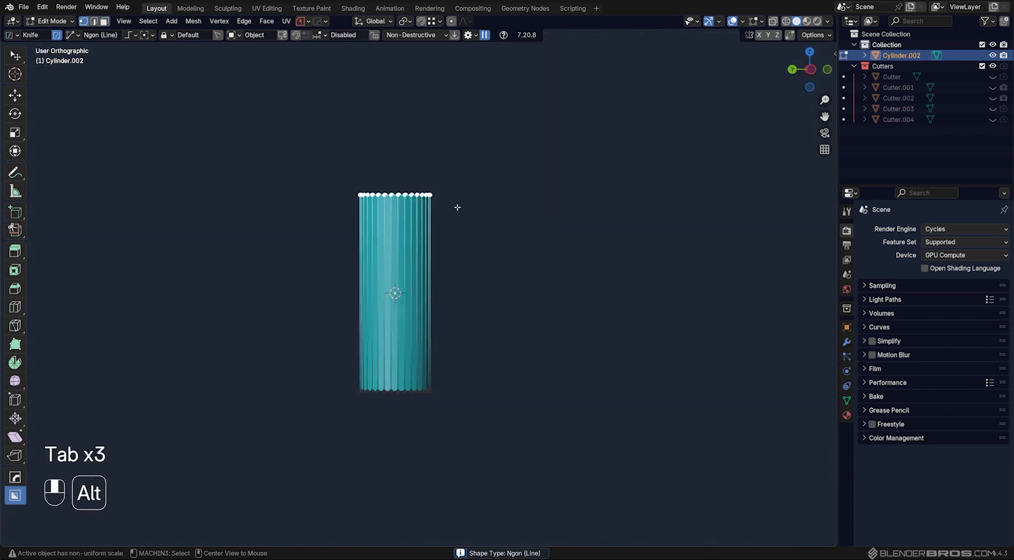
{"action": "key", "text": "alt+r"}
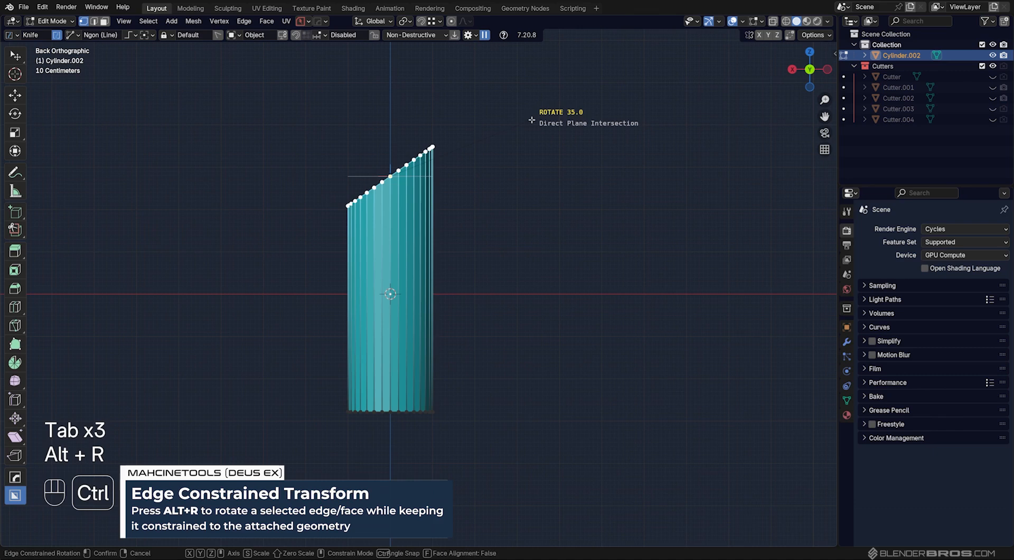
{"action": "key", "text": "Tab"}
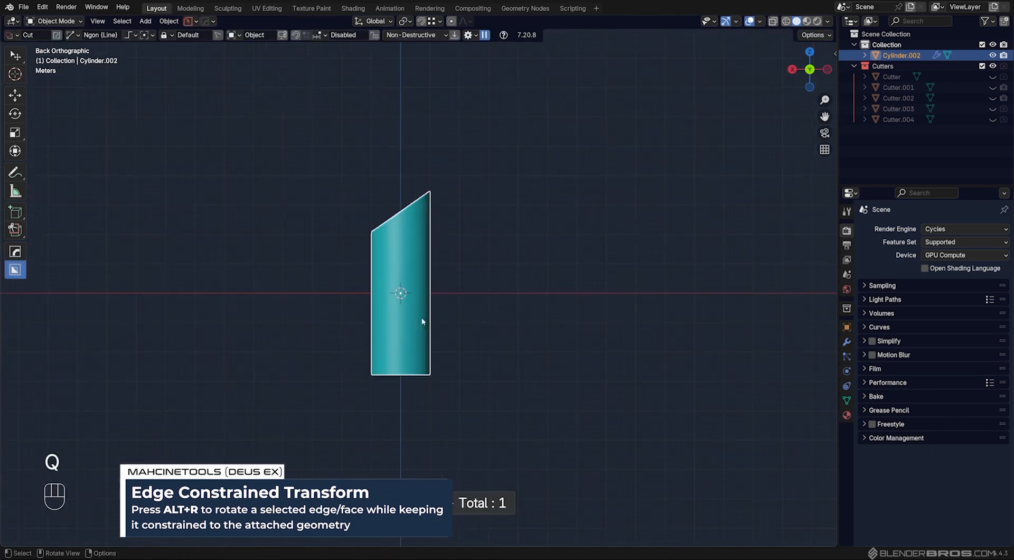
{"action": "key", "text": "Tab"}
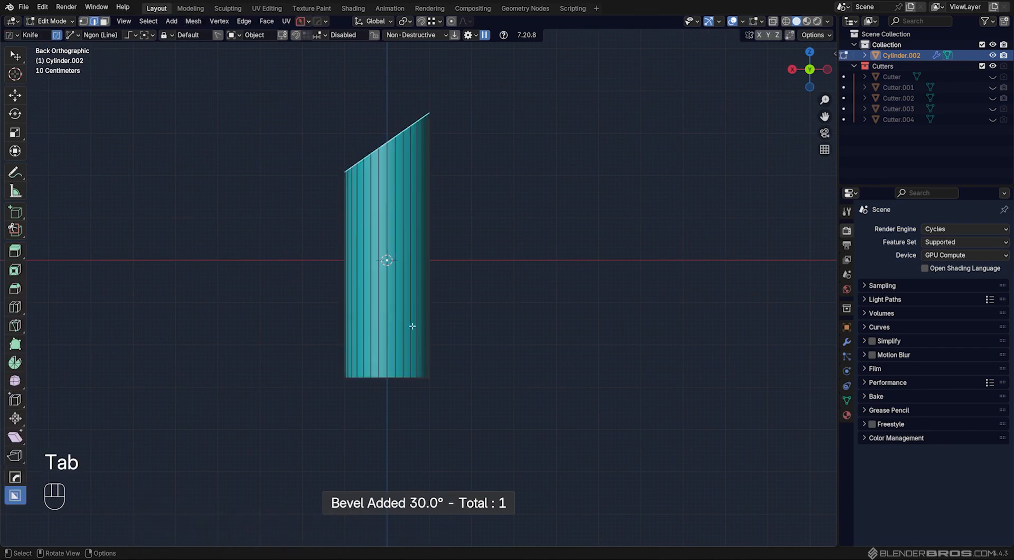
Insert a loop cut around the column and edge-slide it toward the bottom.
{"action": "key", "text": "ctrl+r"}
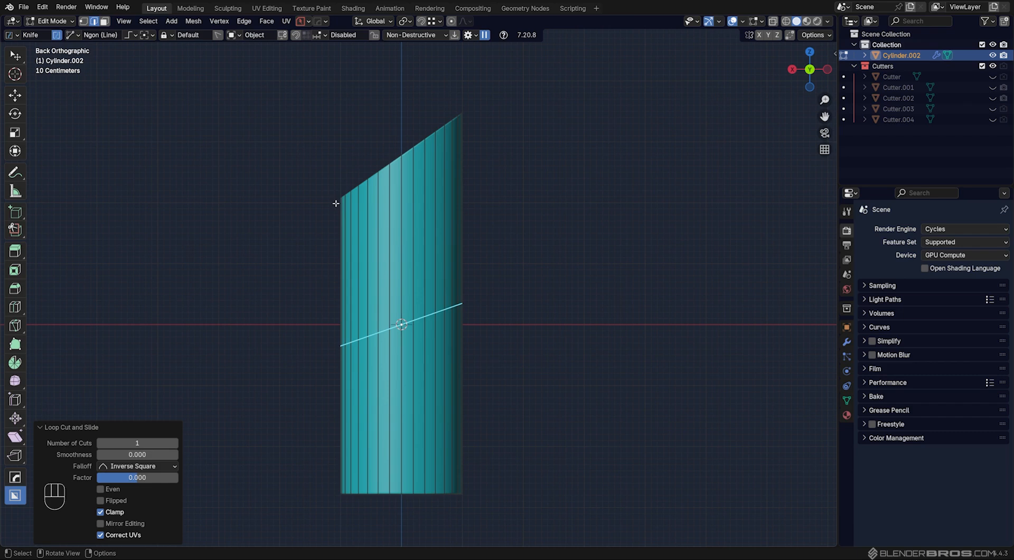
{"action": "mouse_move", "coordinate": [352, 192]}
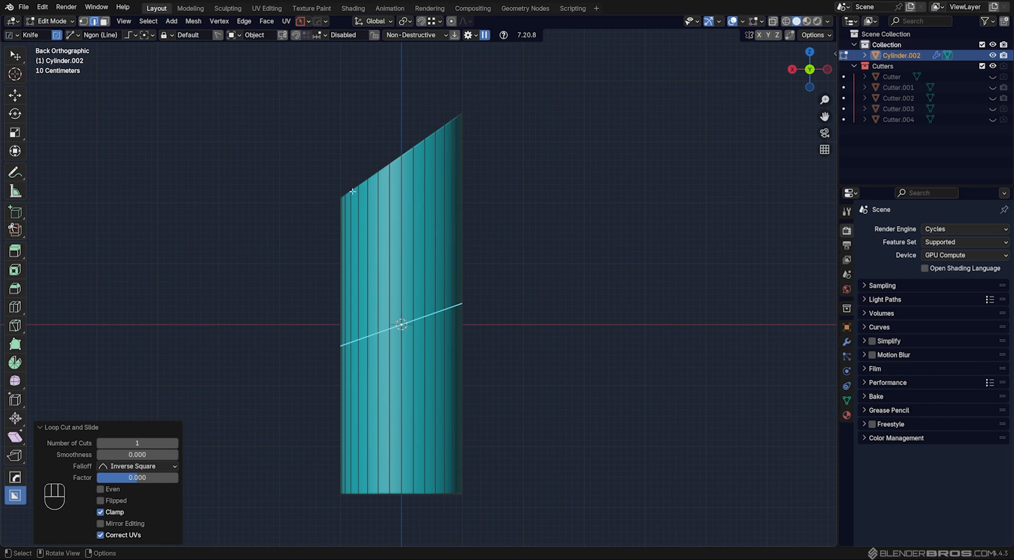
{"action": "mouse_move", "coordinate": [298, 227]}
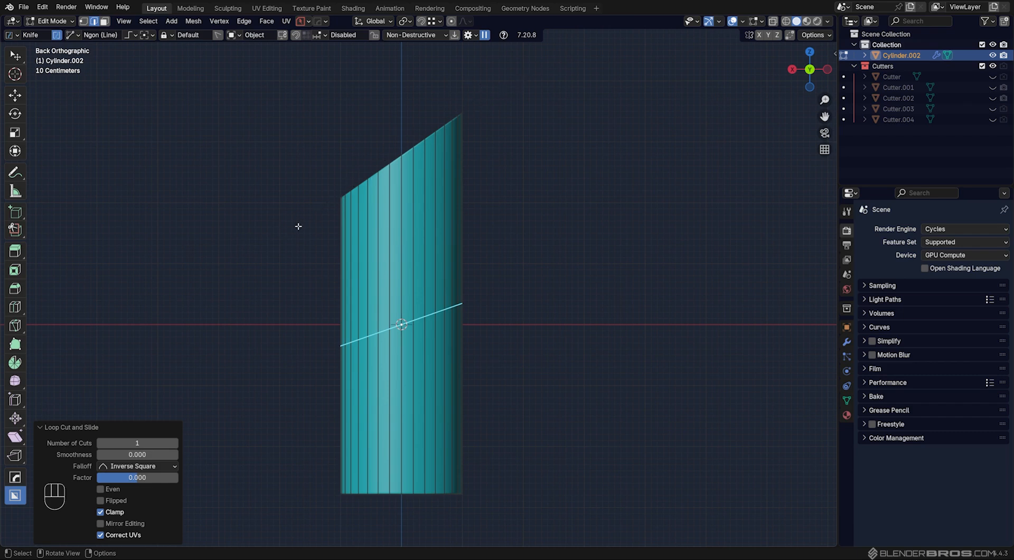
{"action": "mouse_move", "coordinate": [561, 317]}
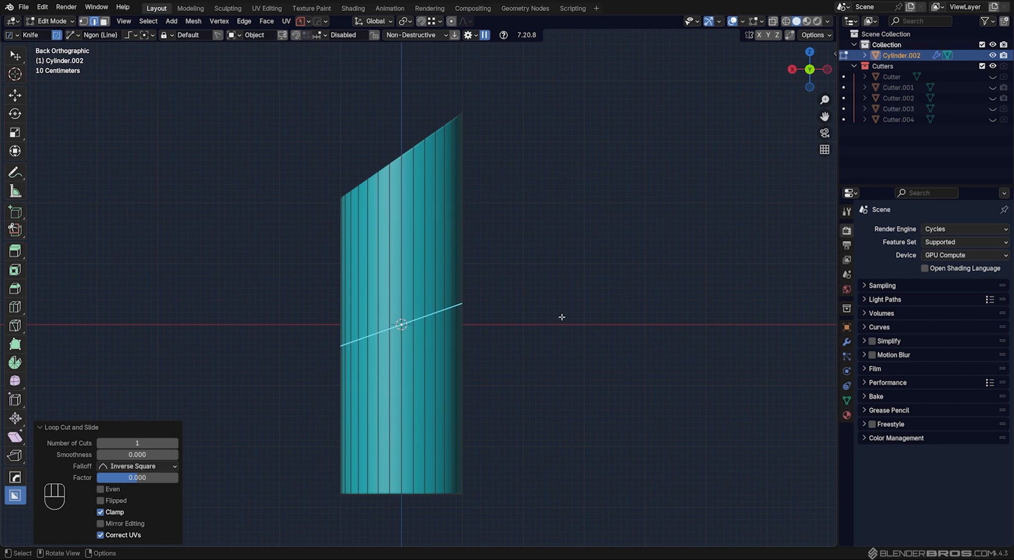
{"action": "key", "text": "g"}
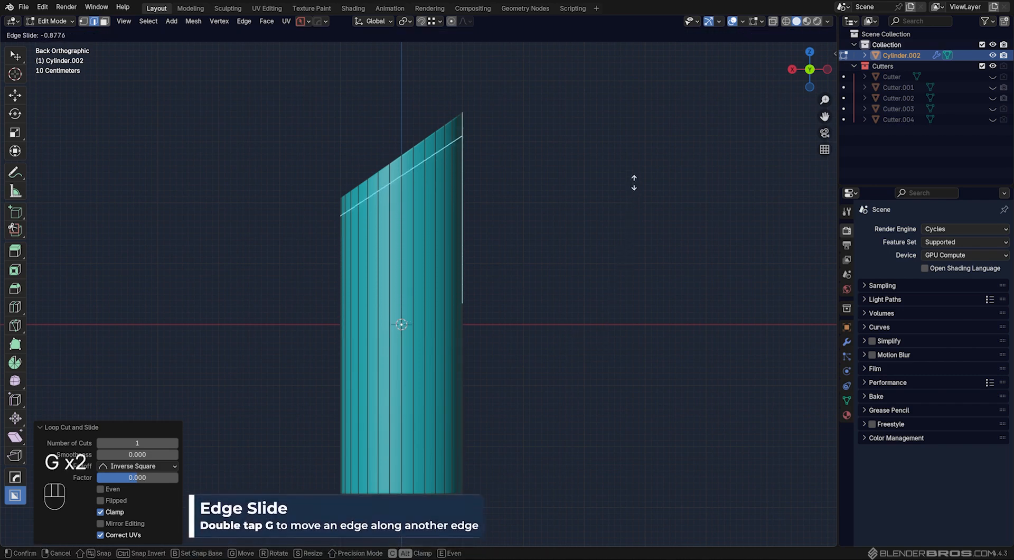
{"action": "mouse_move", "coordinate": [637, 436]}
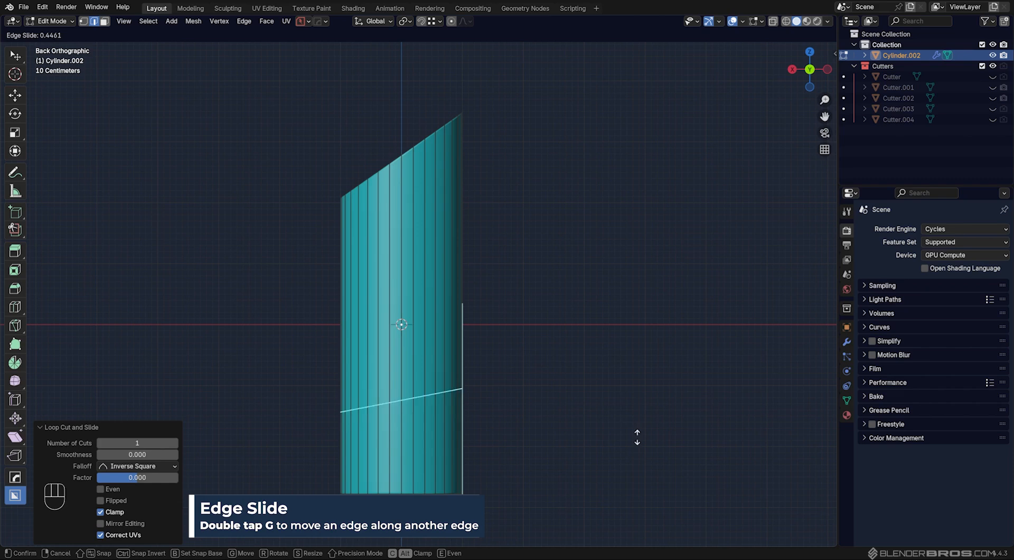
{"action": "mouse_move", "coordinate": [629, 368]}
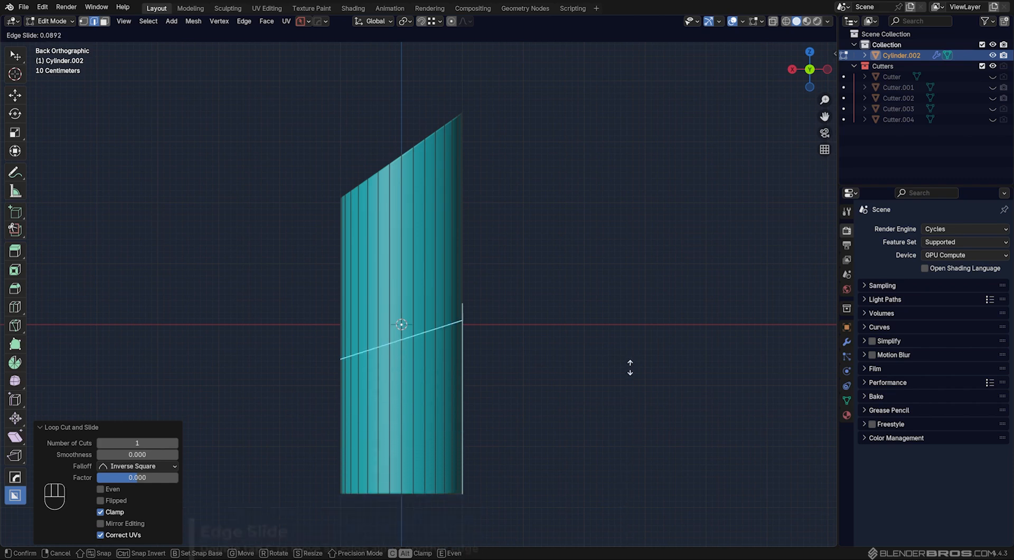
{"action": "mouse_move", "coordinate": [631, 368]}
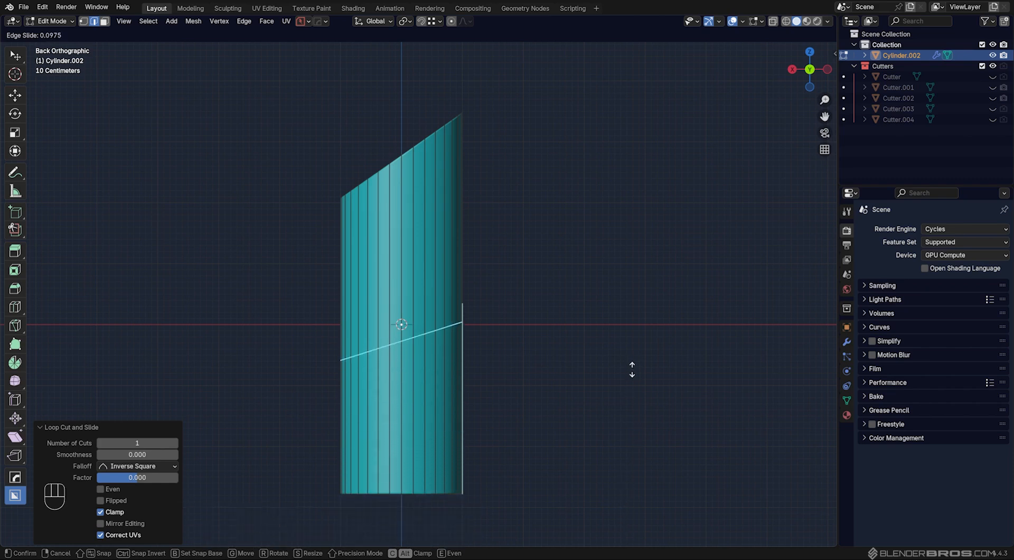
{"action": "mouse_move", "coordinate": [641, 341]}
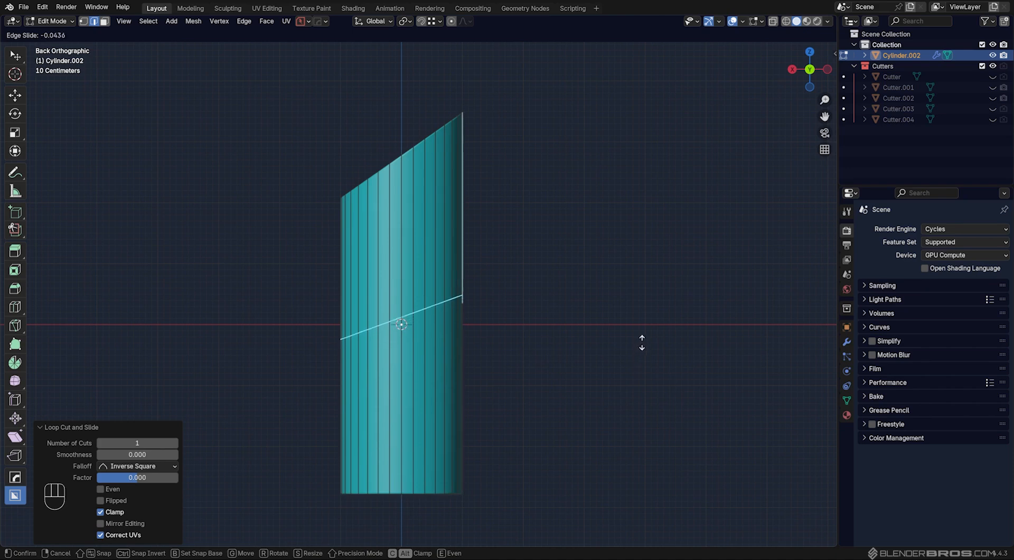
{"action": "mouse_move", "coordinate": [687, 255]}
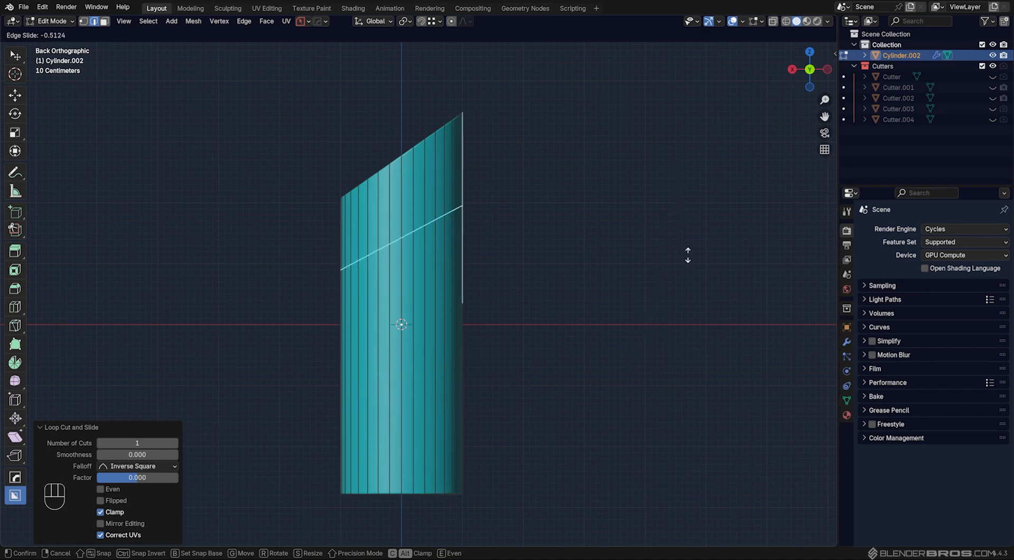
{"action": "mouse_move", "coordinate": [687, 506]}
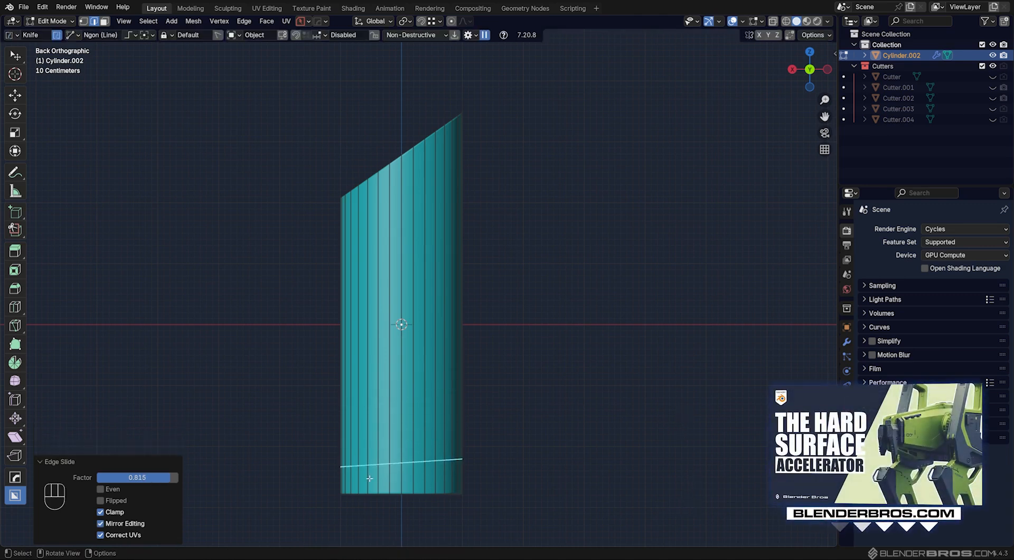
{"action": "mouse_move", "coordinate": [419, 477]}
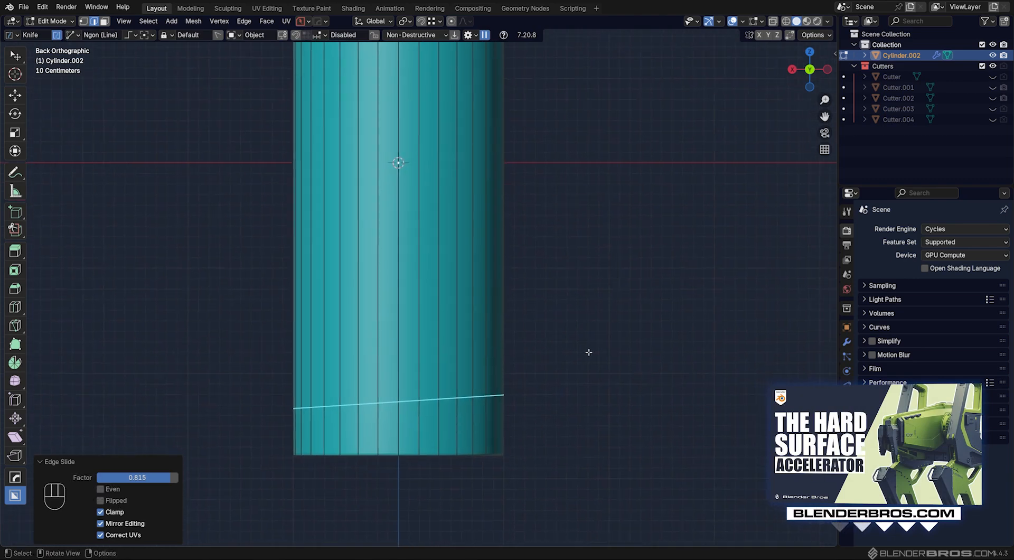
{"action": "key", "text": "alt+r"}
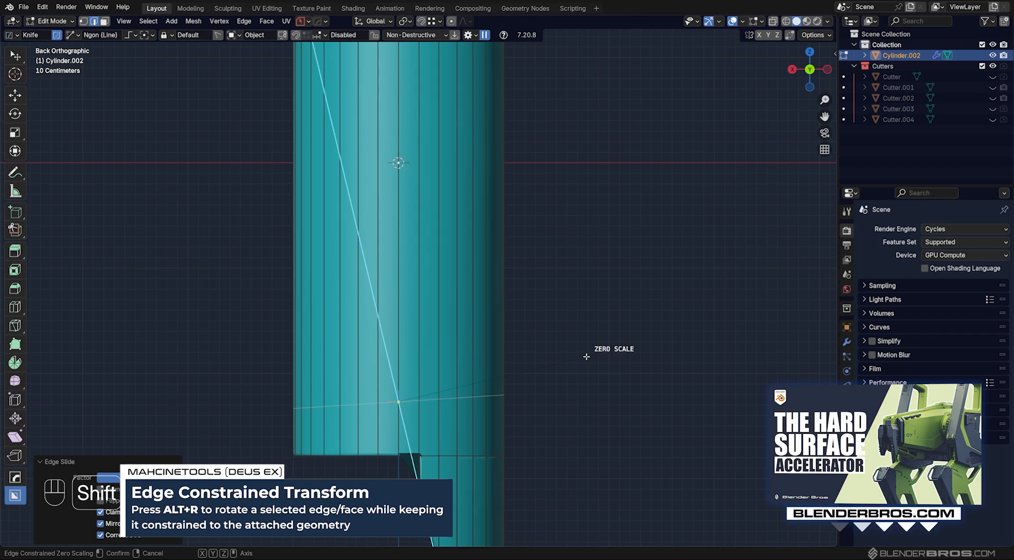
{"action": "key", "text": "shift+z"}
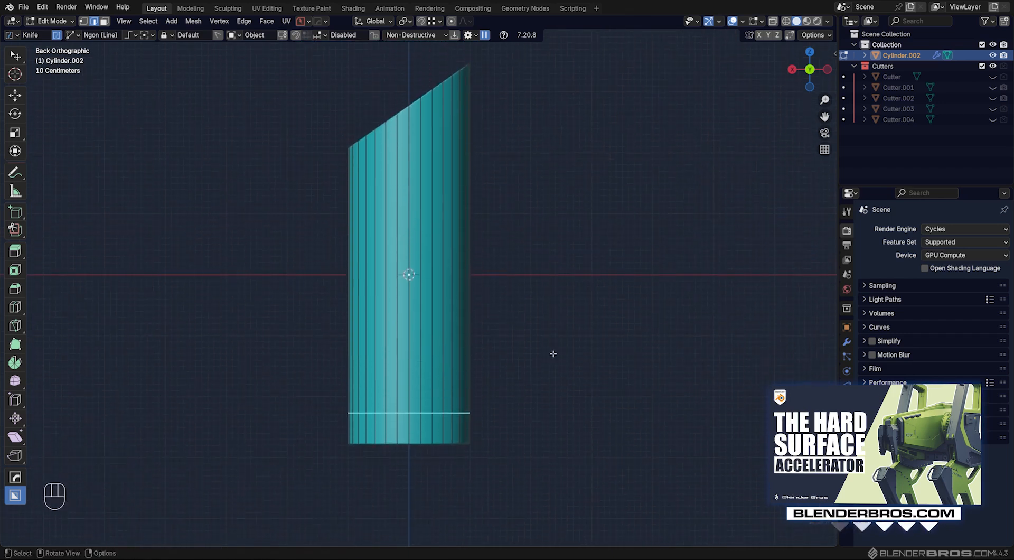
{"action": "key", "text": "ctrl+z"}
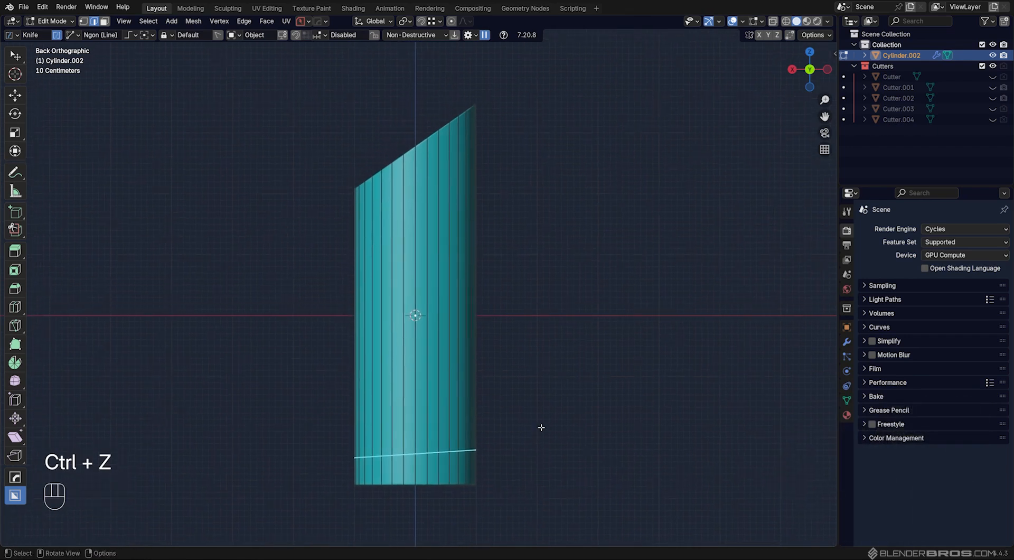
{"action": "key", "text": "ctrl+z"}
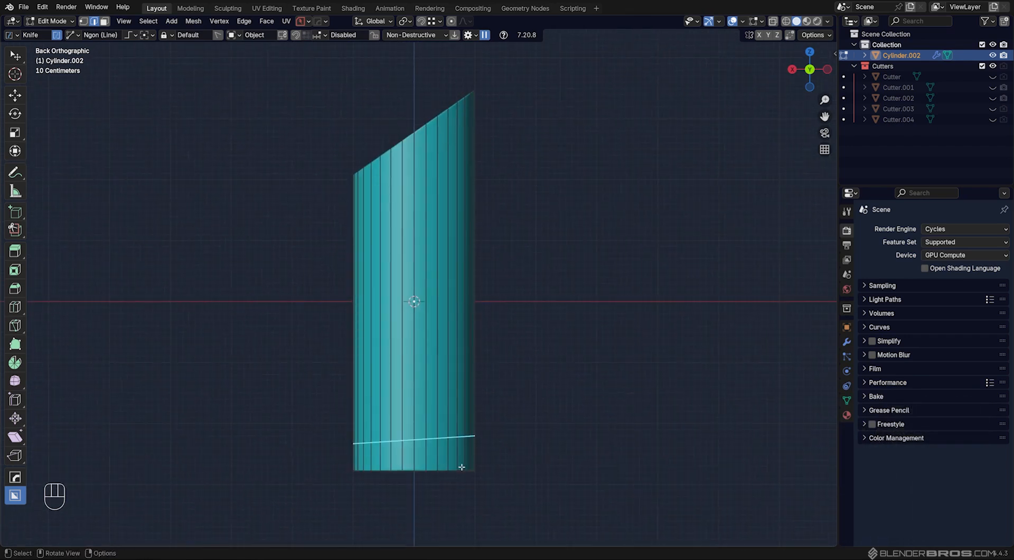
{"action": "key", "text": "r"}
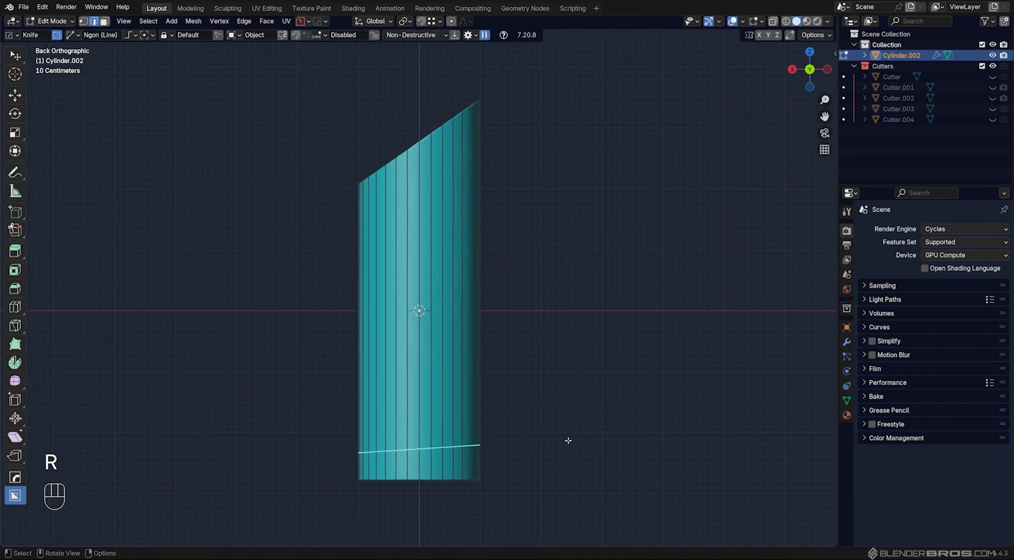
Edge-slide the loop with even alignment, flipped to follow the slanted top edge.
{"action": "key", "text": "g"}
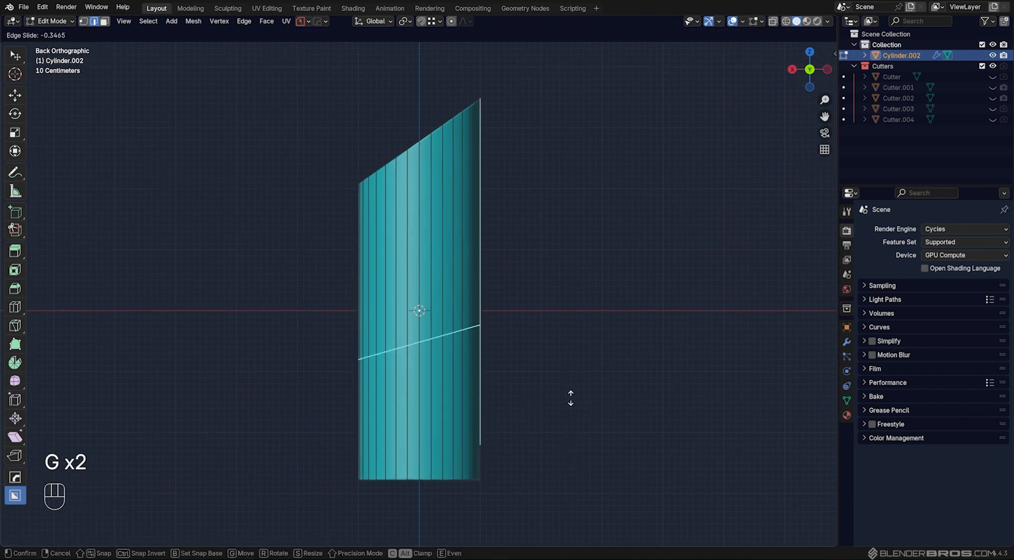
{"action": "key", "text": "e"}
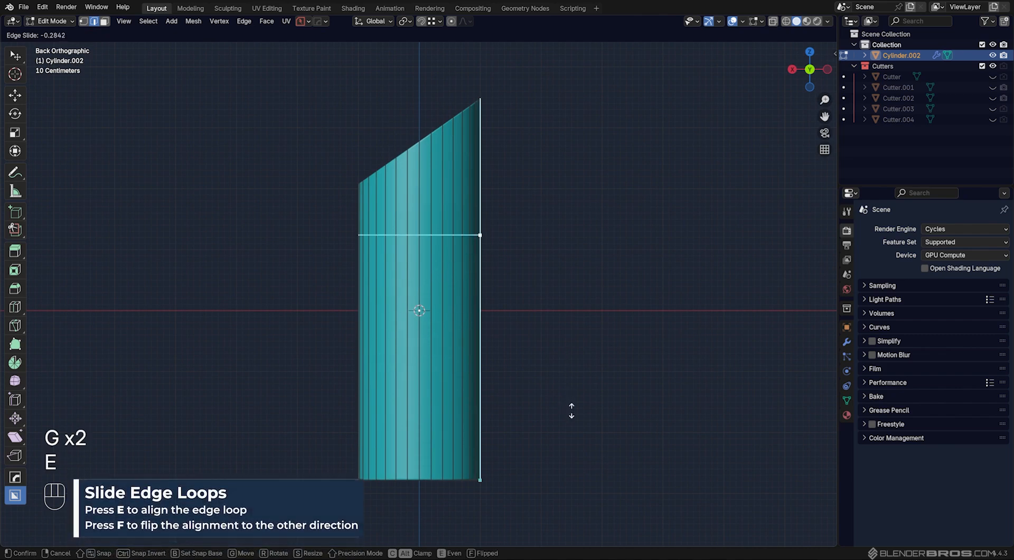
{"action": "mouse_move", "coordinate": [419, 375]}
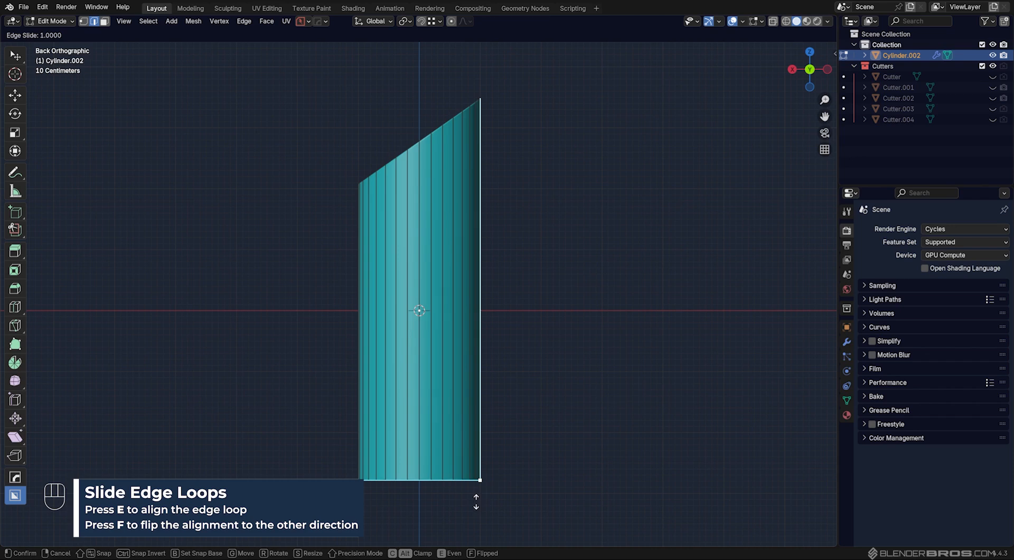
{"action": "mouse_move", "coordinate": [364, 265]}
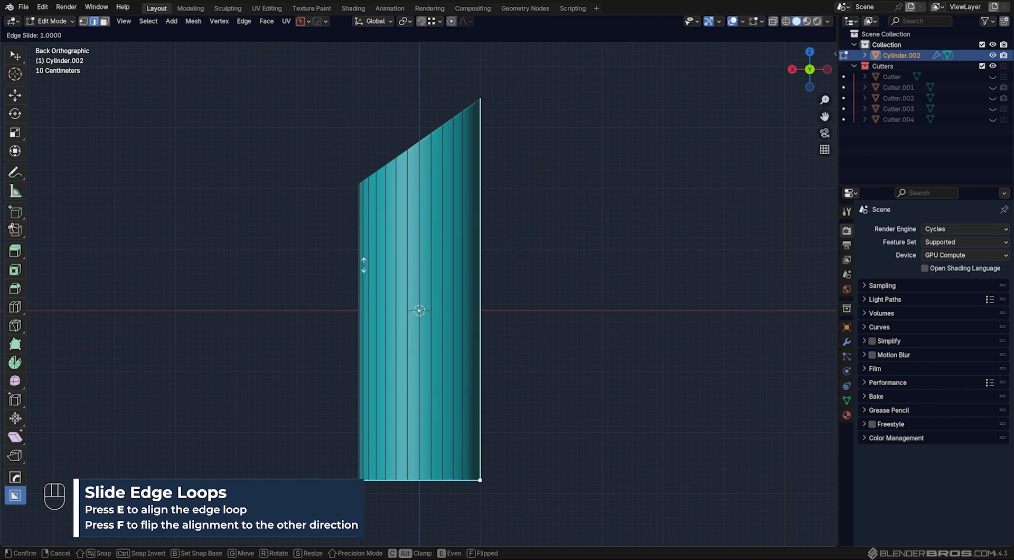
{"action": "mouse_move", "coordinate": [538, 455]}
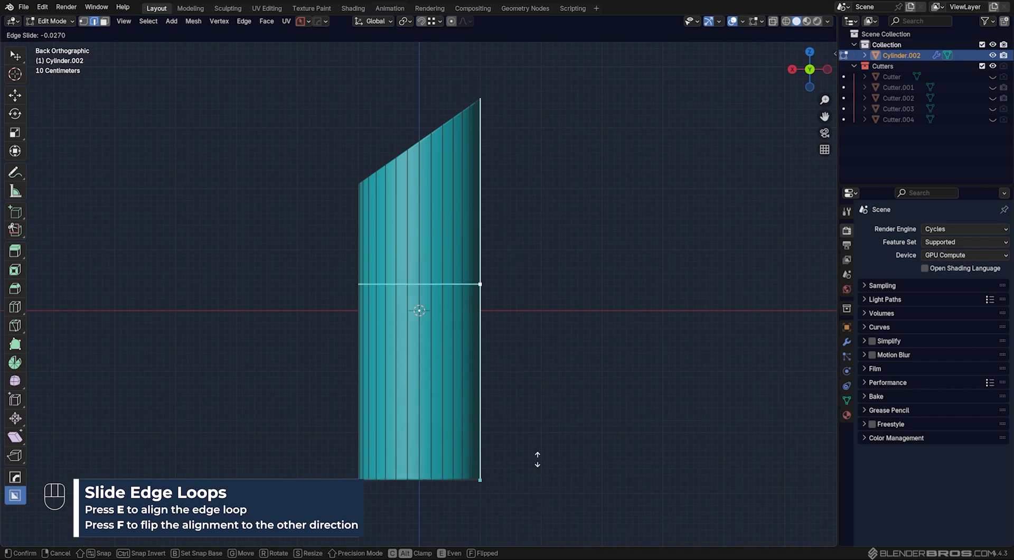
{"action": "mouse_move", "coordinate": [450, 482]}
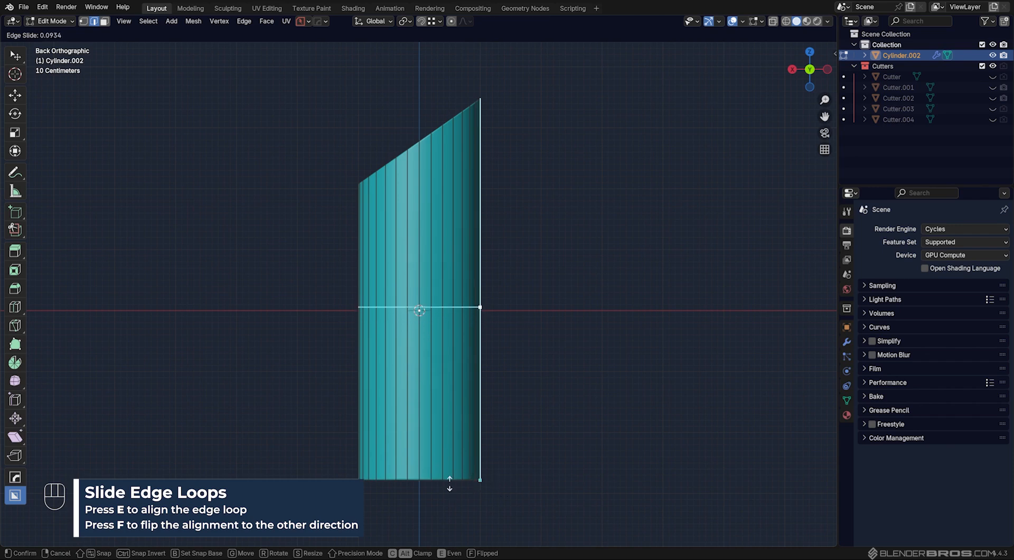
{"action": "mouse_move", "coordinate": [193, 466]}
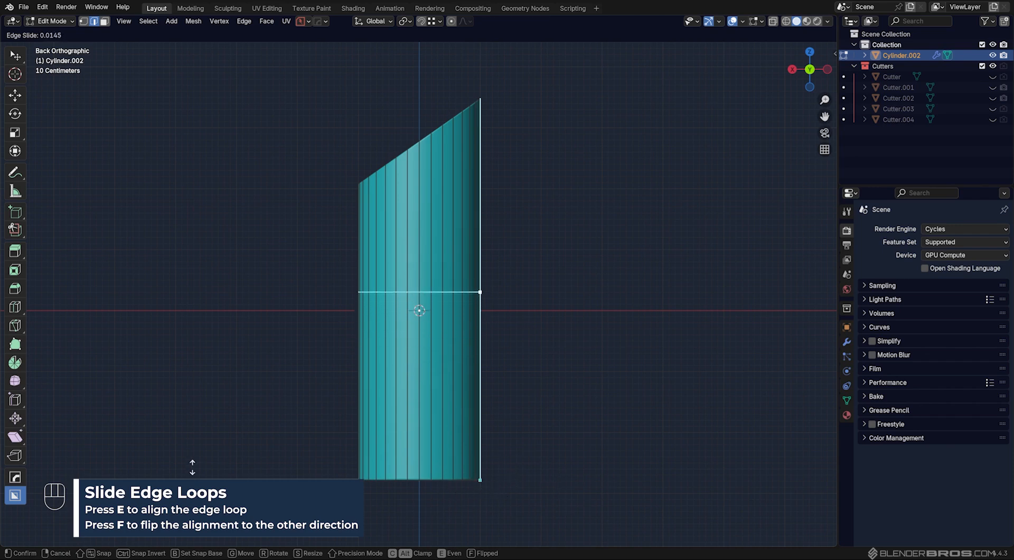
{"action": "mouse_move", "coordinate": [582, 482]}
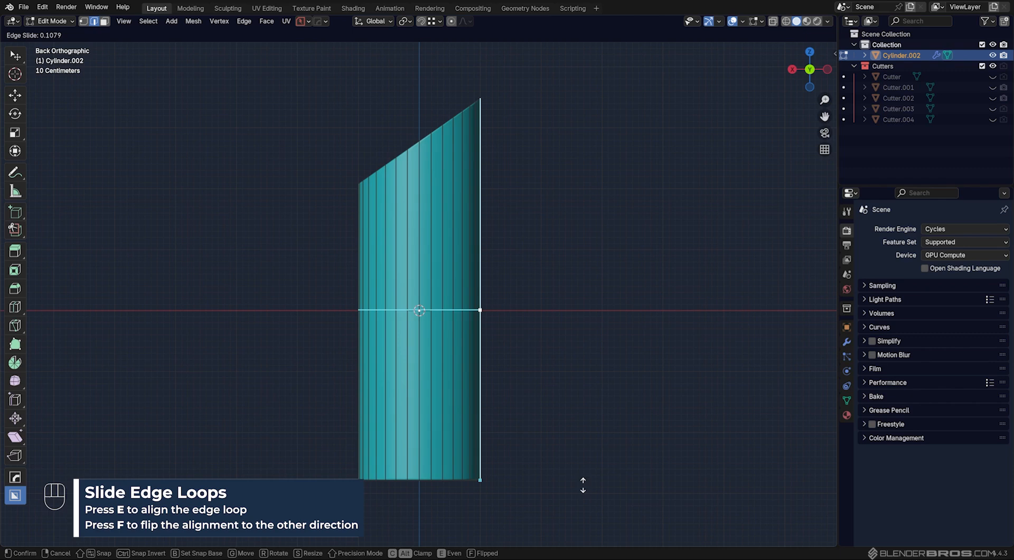
{"action": "key", "text": "f"}
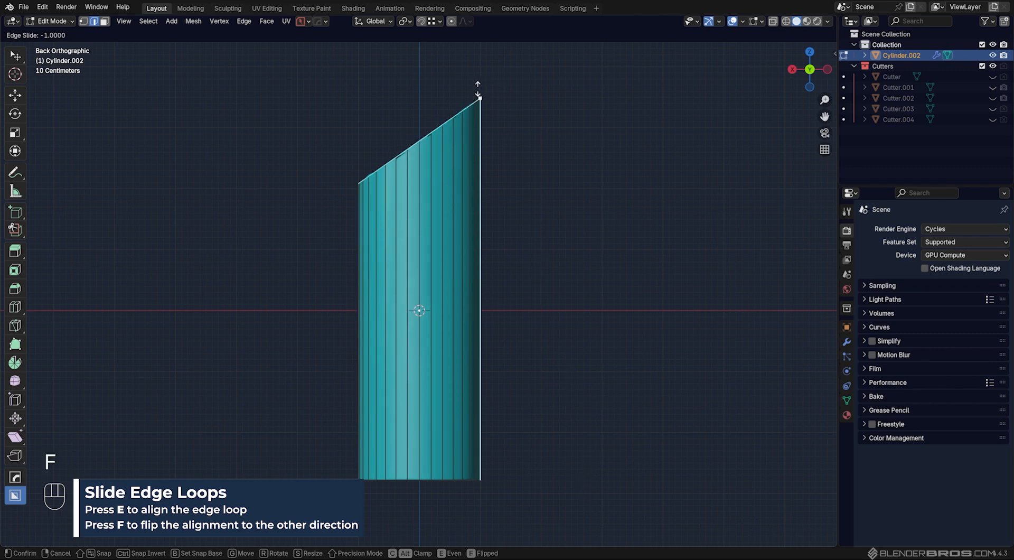
{"action": "mouse_move", "coordinate": [469, 306]}
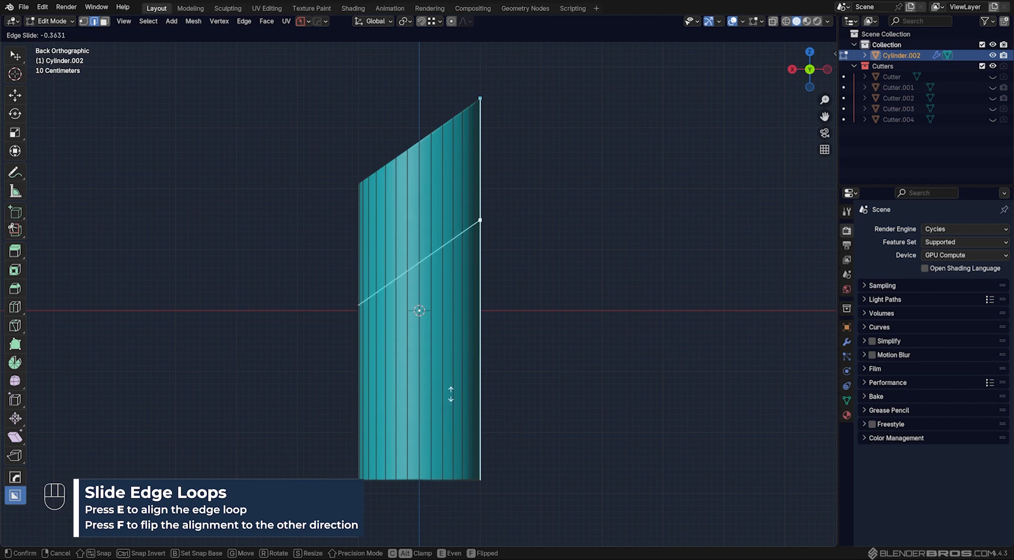
Extrude the bottom face down a short step, then outward into a wide flange base.
{"action": "key", "text": "Tab"}
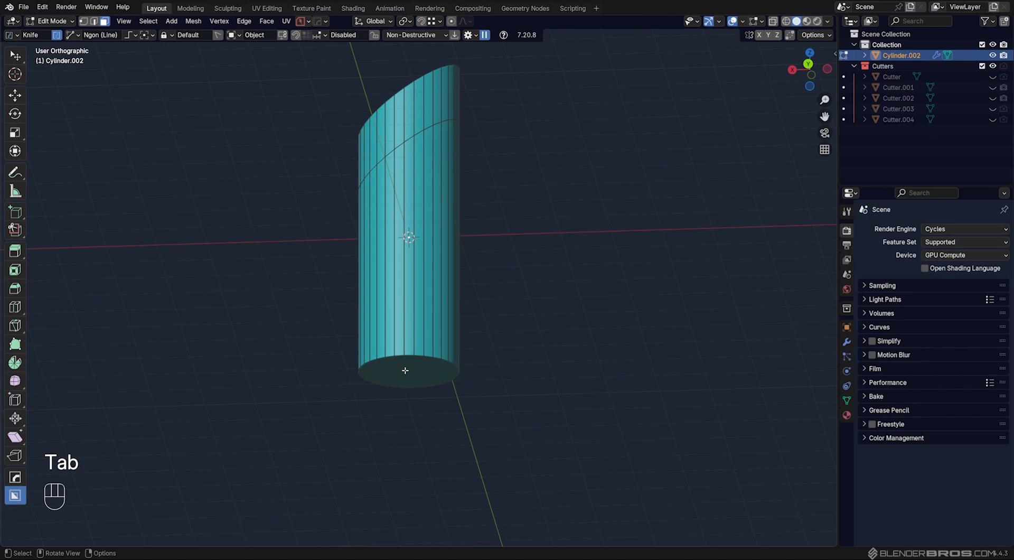
{"action": "key", "text": "e"}
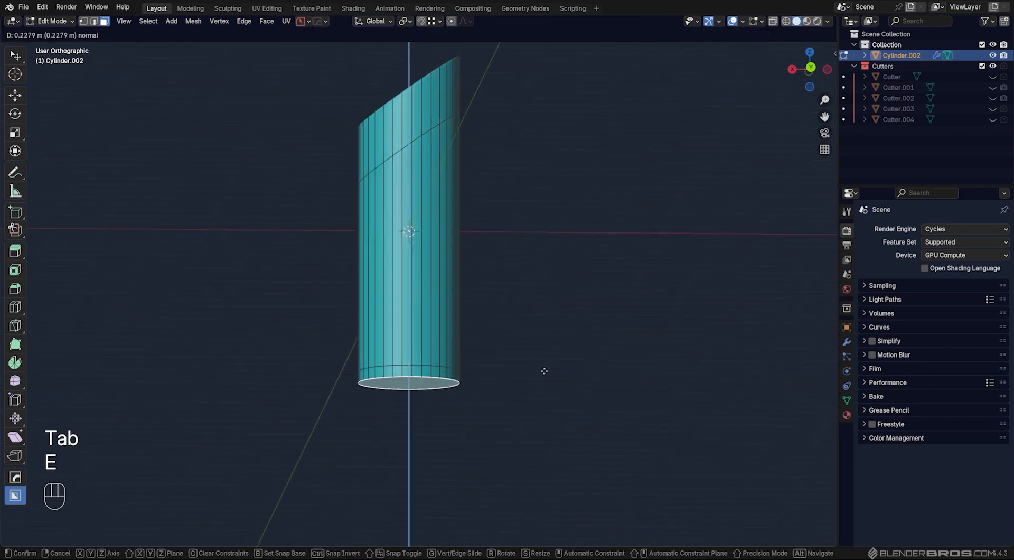
{"action": "left_click", "coordinate": [509, 359]}
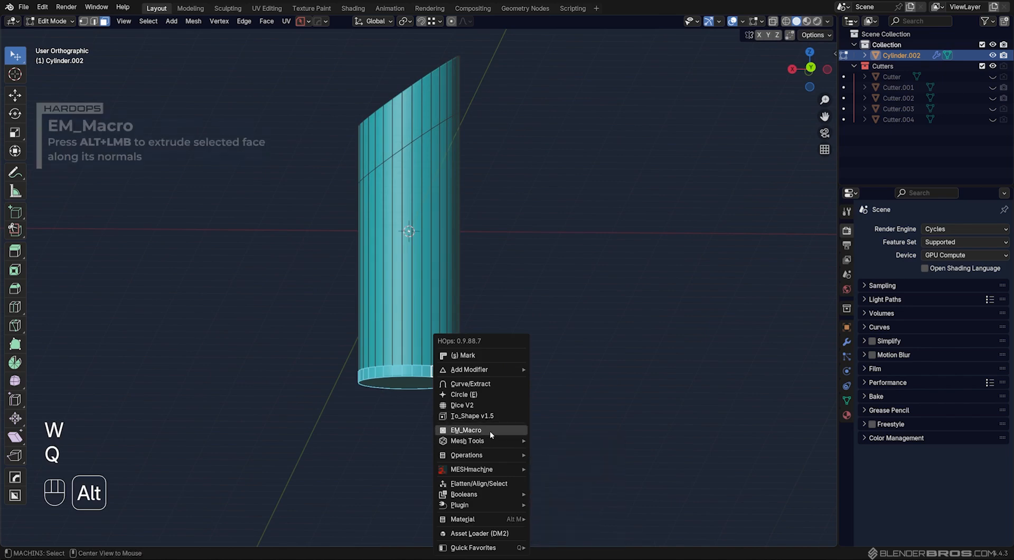
{"action": "left_click", "coordinate": [465, 429]}
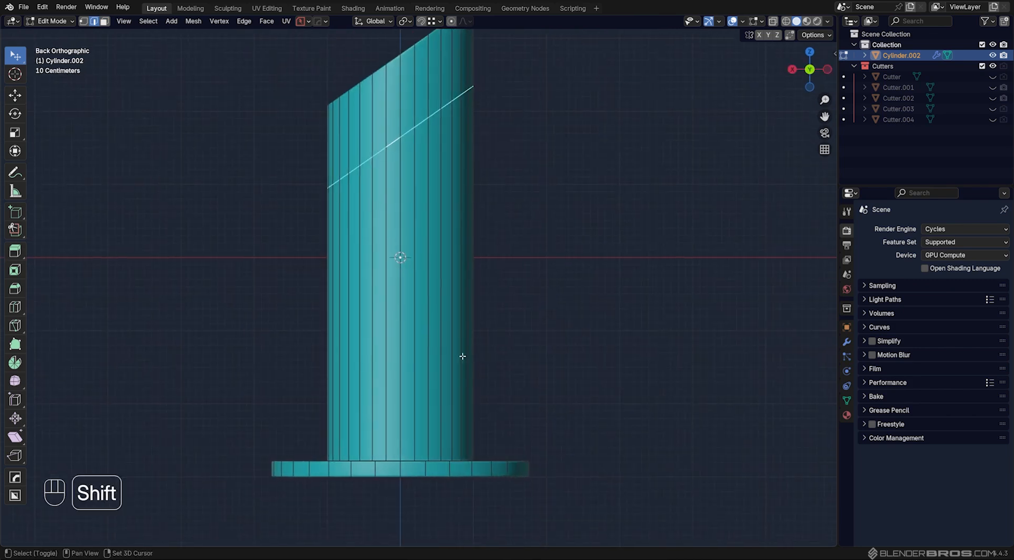
Slide a support loop toward the base, add another loop cut at the joint, and return to Object Mode.
{"action": "key", "text": "g"}
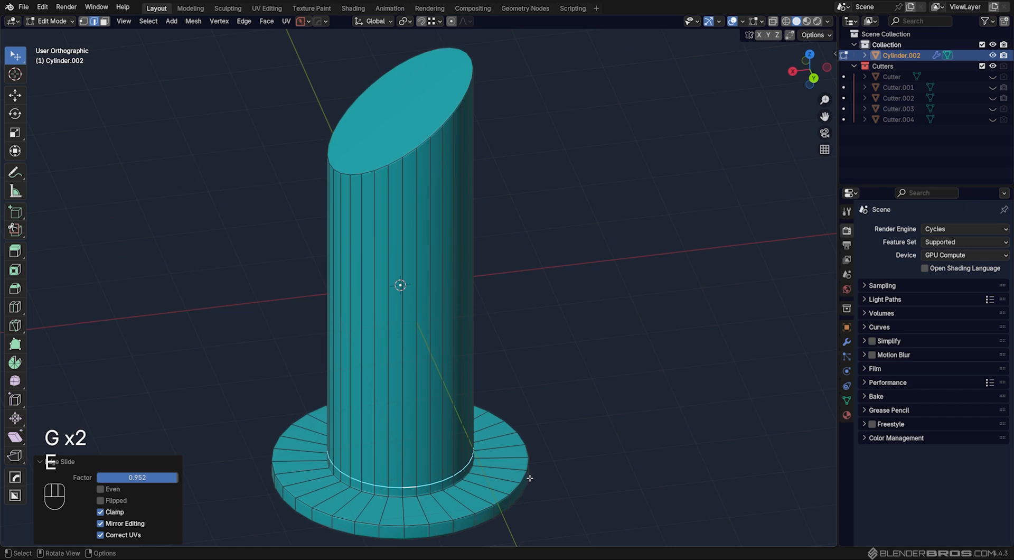
{"action": "key", "text": "ctrl+r"}
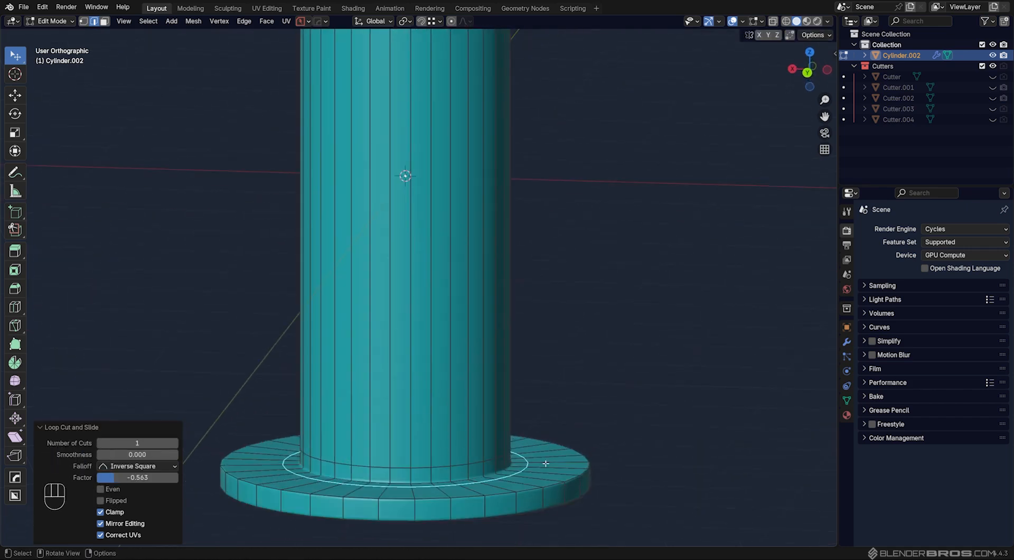
{"action": "key", "text": "Tab"}
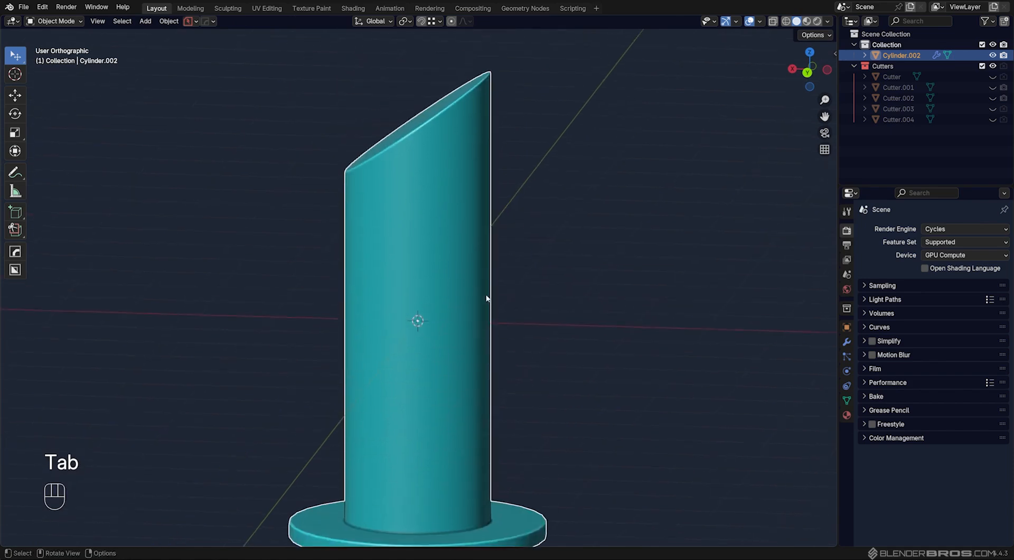
Edge-slide the top loop with even/flipped alignment to steepen the slant, confirm, and leave Edit Mode.
{"action": "key", "text": "Tab"}
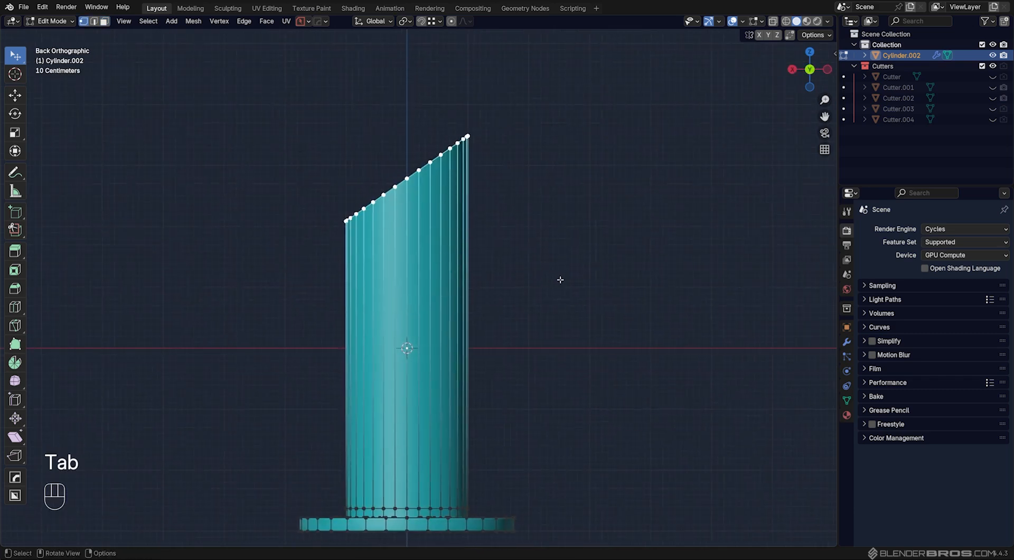
{"action": "key", "text": "g"}
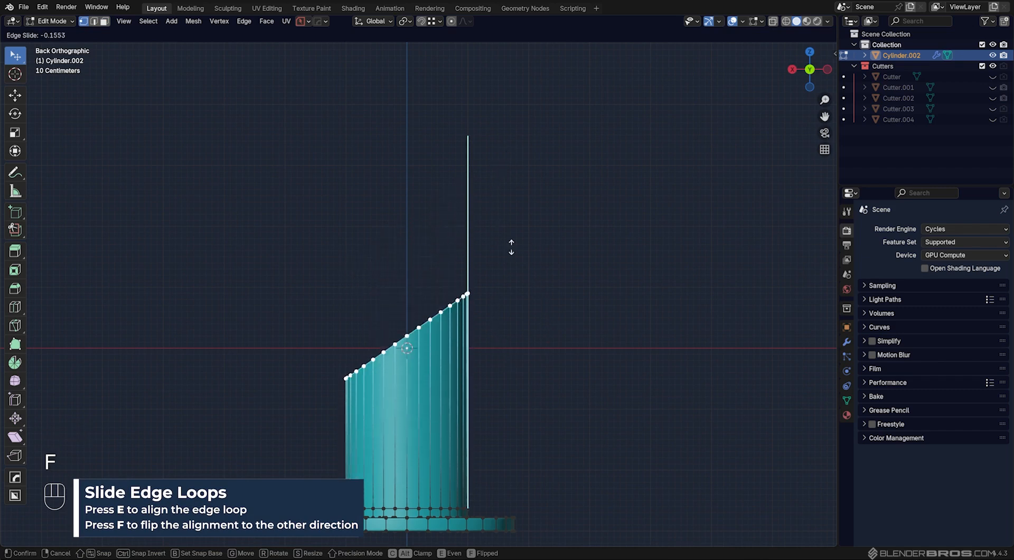
{"action": "key", "text": "e"}
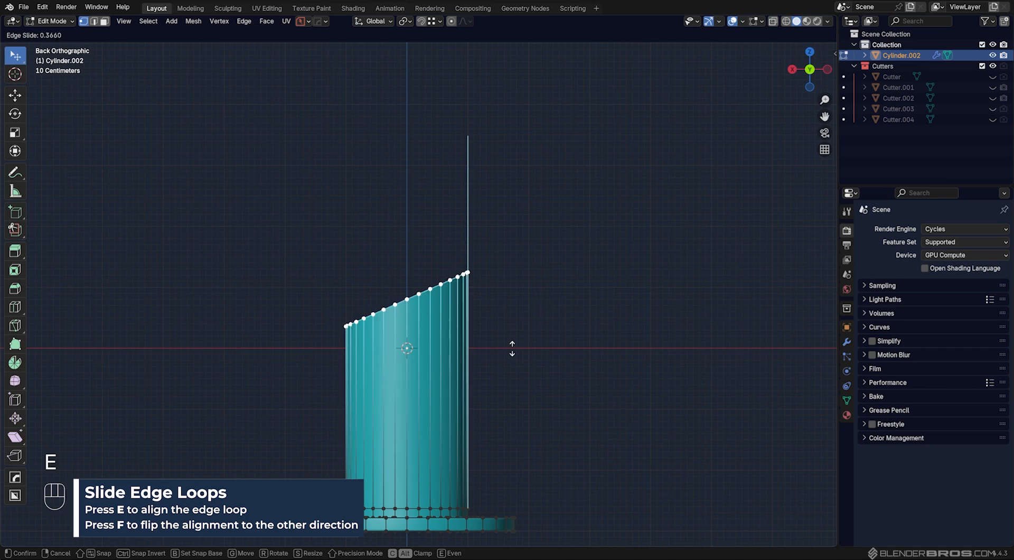
{"action": "key", "text": "f"}
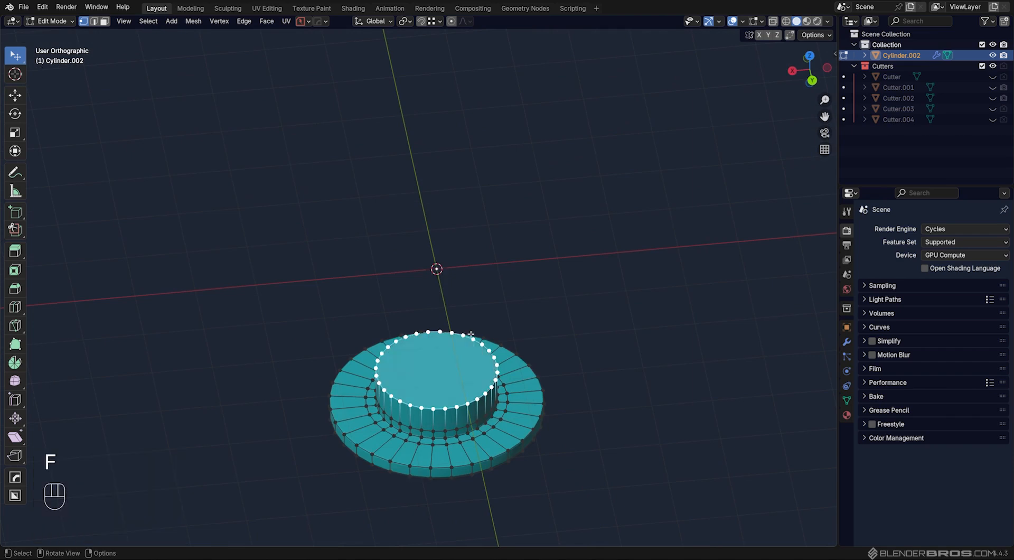
{"action": "key", "text": "g"}
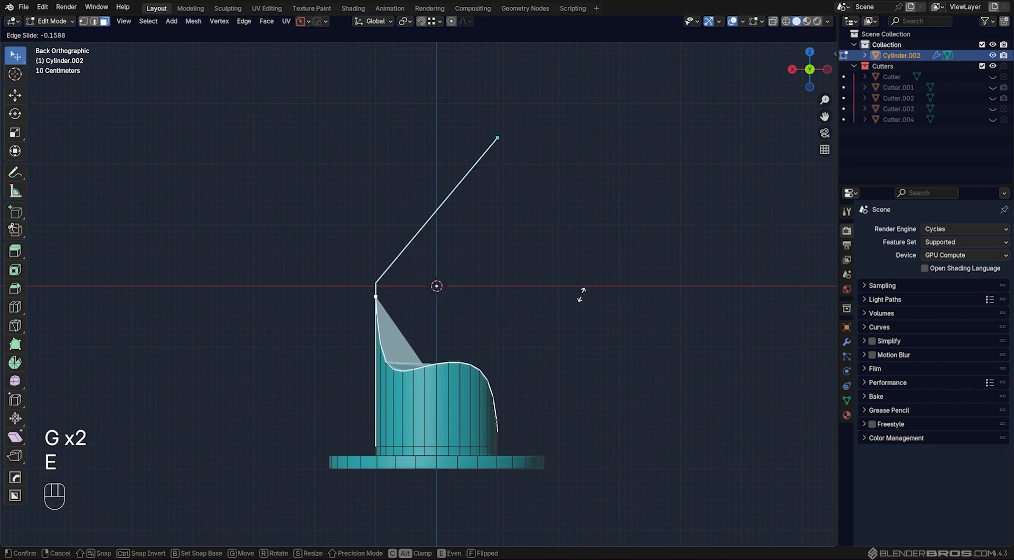
{"action": "mouse_move", "coordinate": [569, 216]}
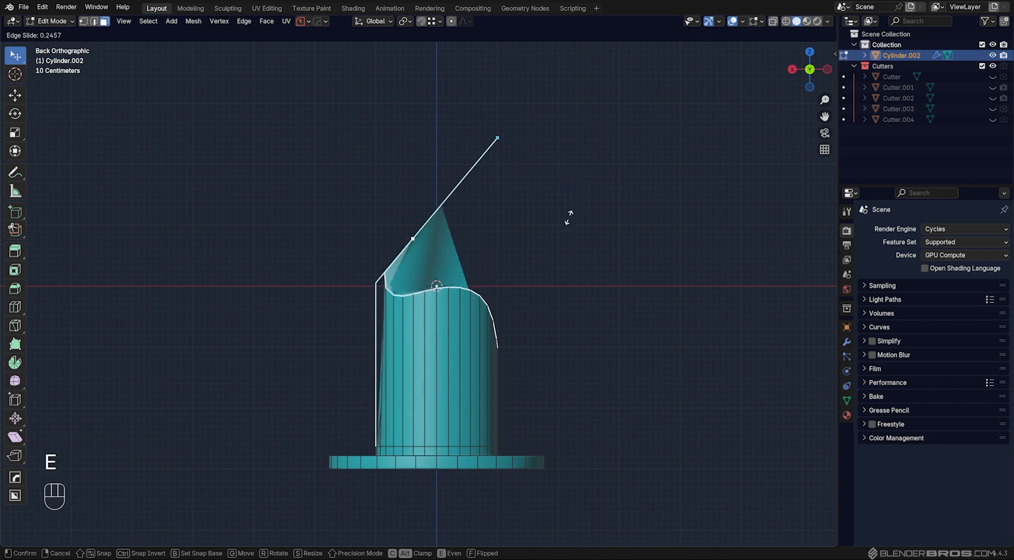
{"action": "left_click", "coordinate": [437, 285]}
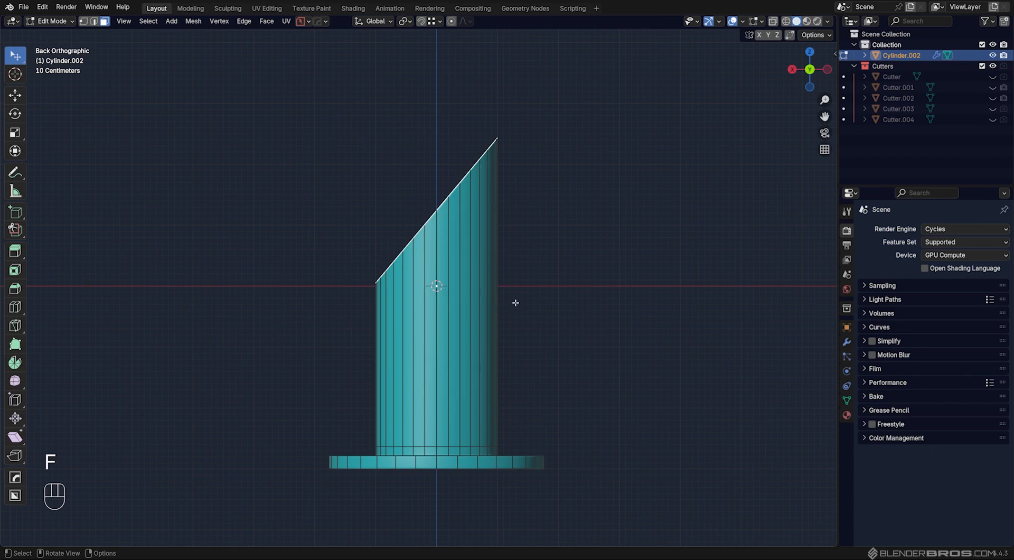
{"action": "key", "text": "Tab"}
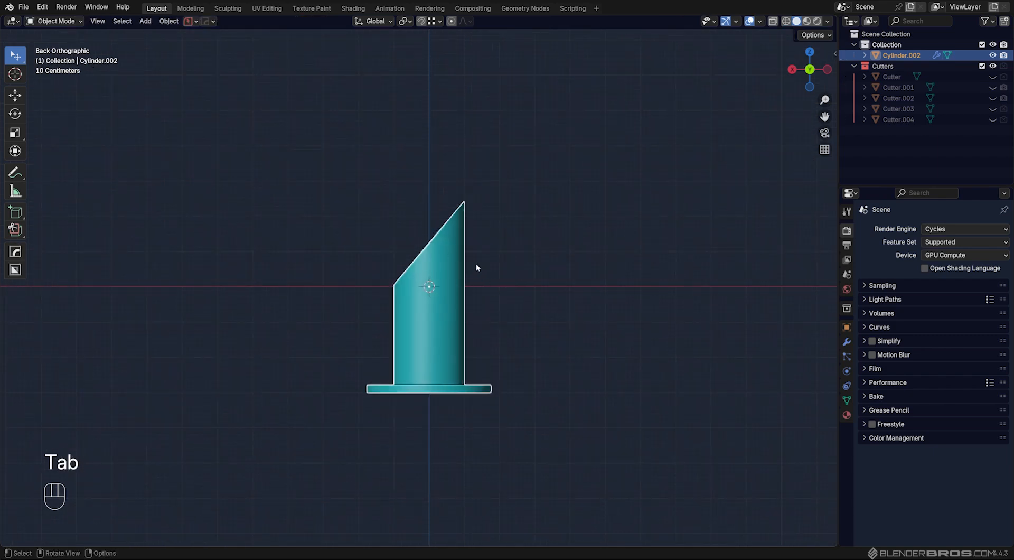
Re-enter Edit Mode and edge-slide the top loop with flipped alignment into a steeper slant.
{"action": "key", "text": "Tab"}
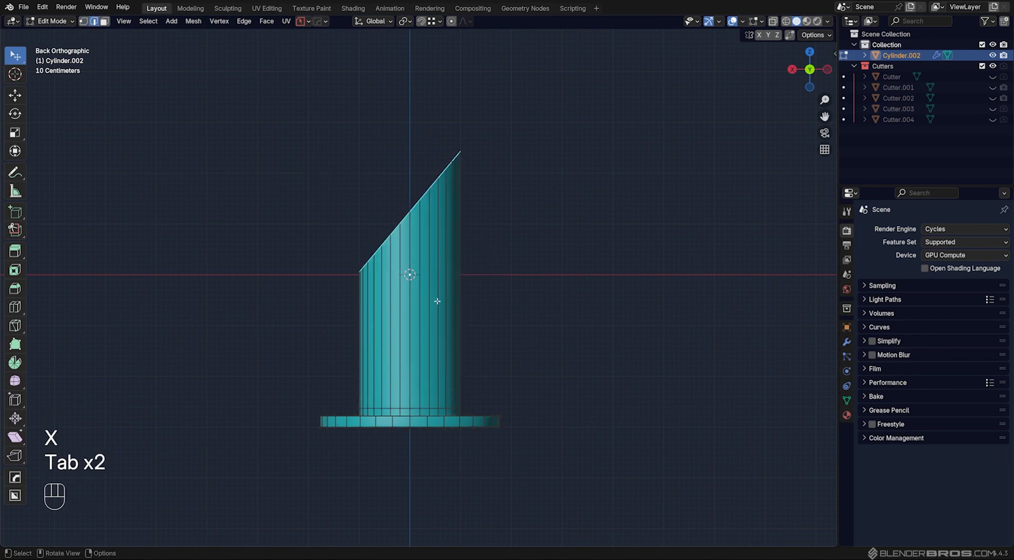
{"action": "mouse_move", "coordinate": [422, 327]}
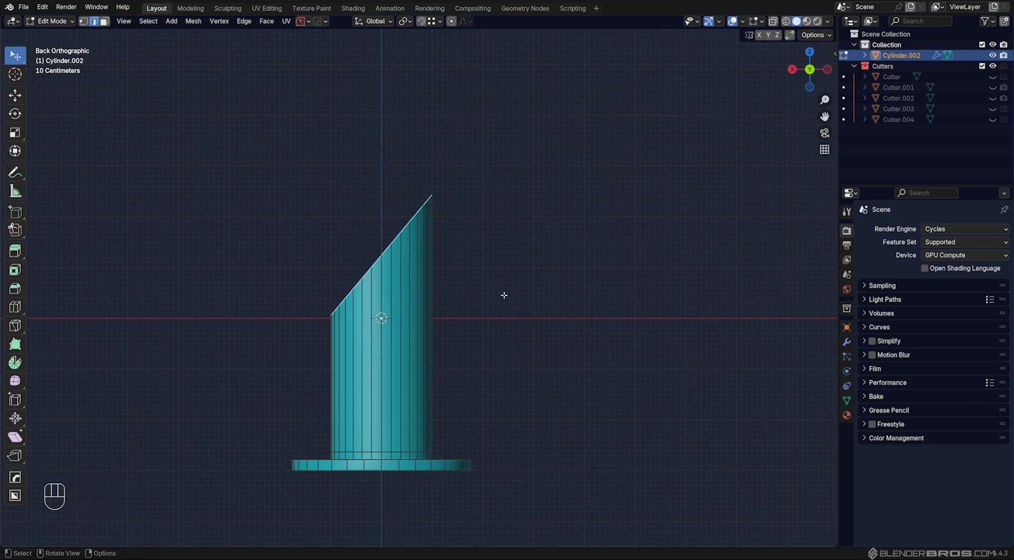
{"action": "key", "text": "g"}
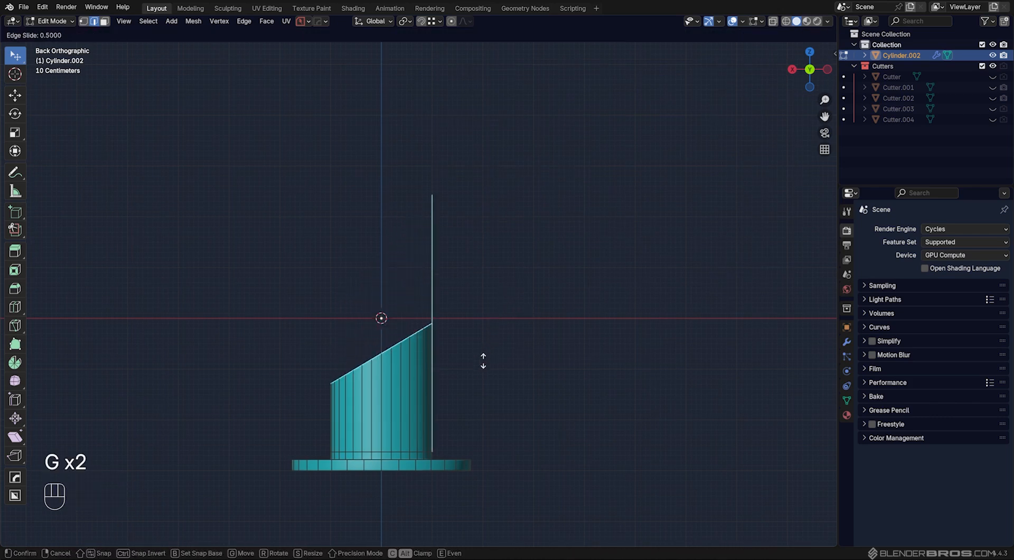
{"action": "mouse_move", "coordinate": [488, 278]}
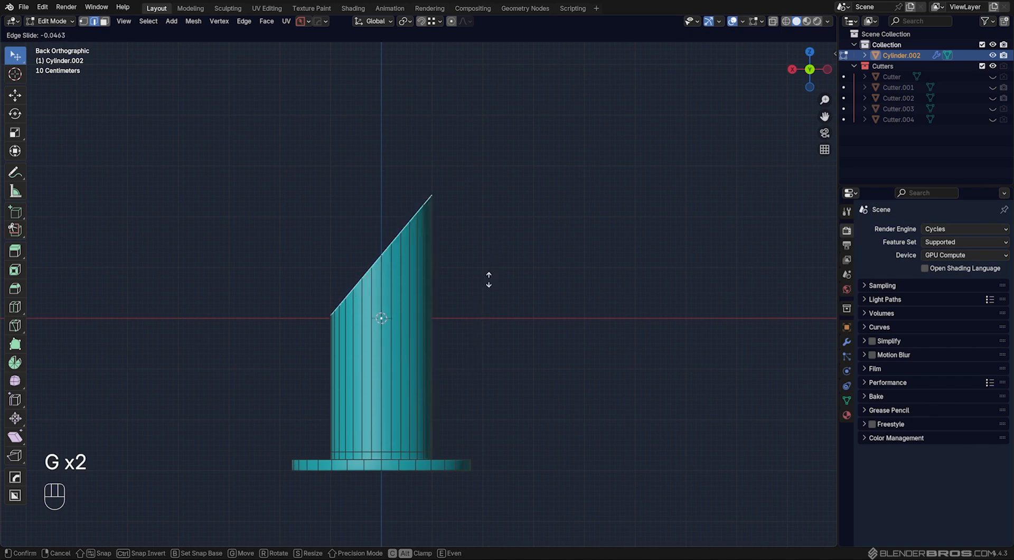
{"action": "mouse_move", "coordinate": [498, 317]}
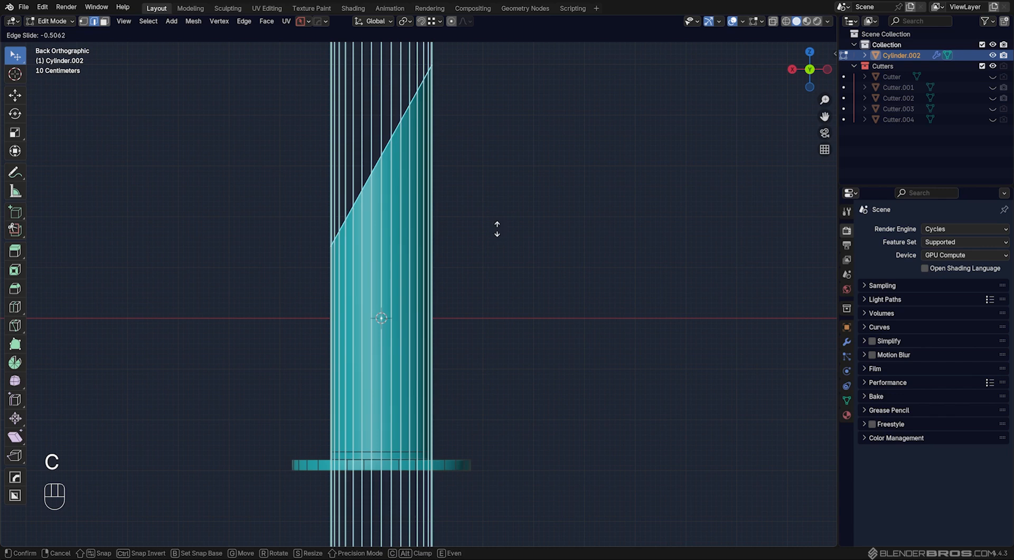
{"action": "mouse_move", "coordinate": [522, 234]}
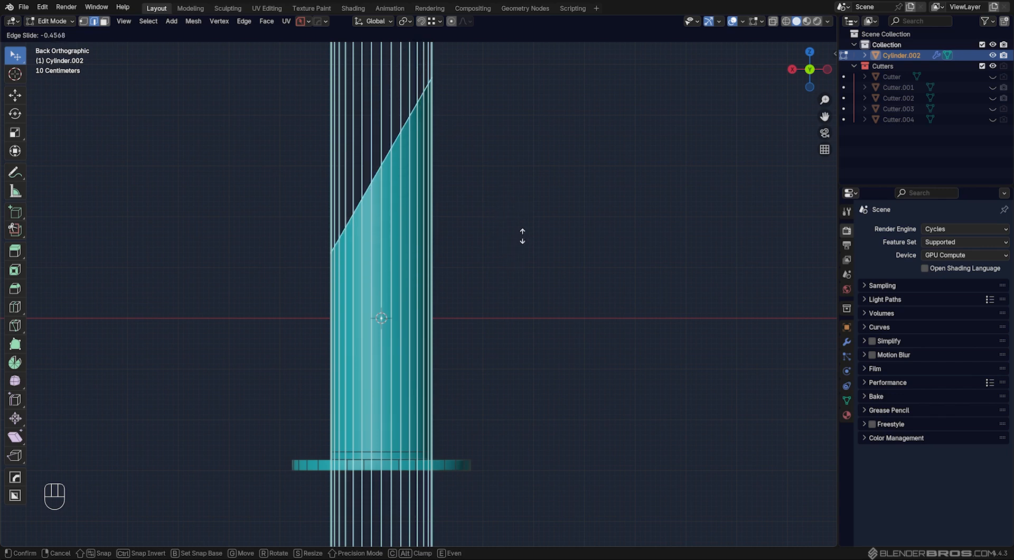
{"action": "mouse_move", "coordinate": [527, 199]}
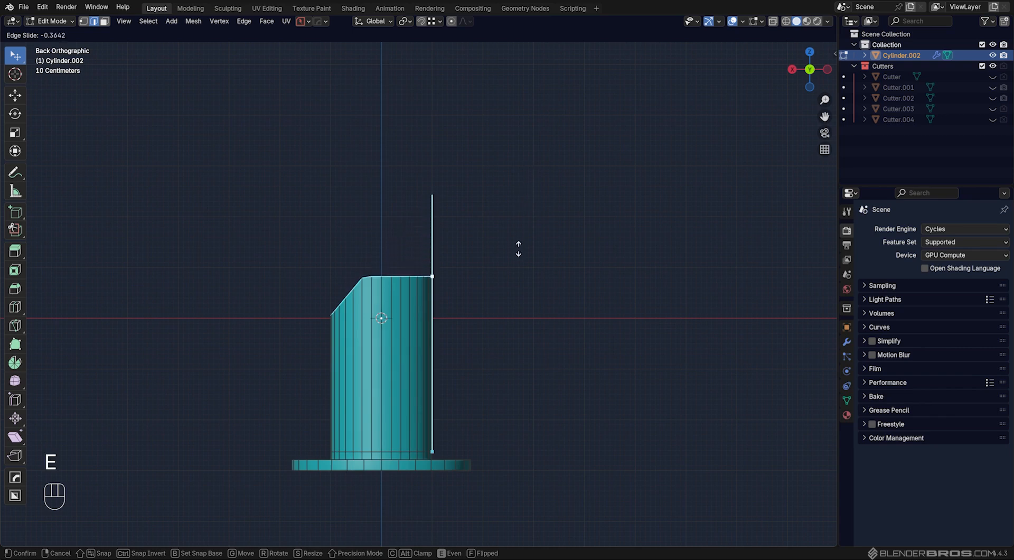
{"action": "mouse_move", "coordinate": [521, 216]}
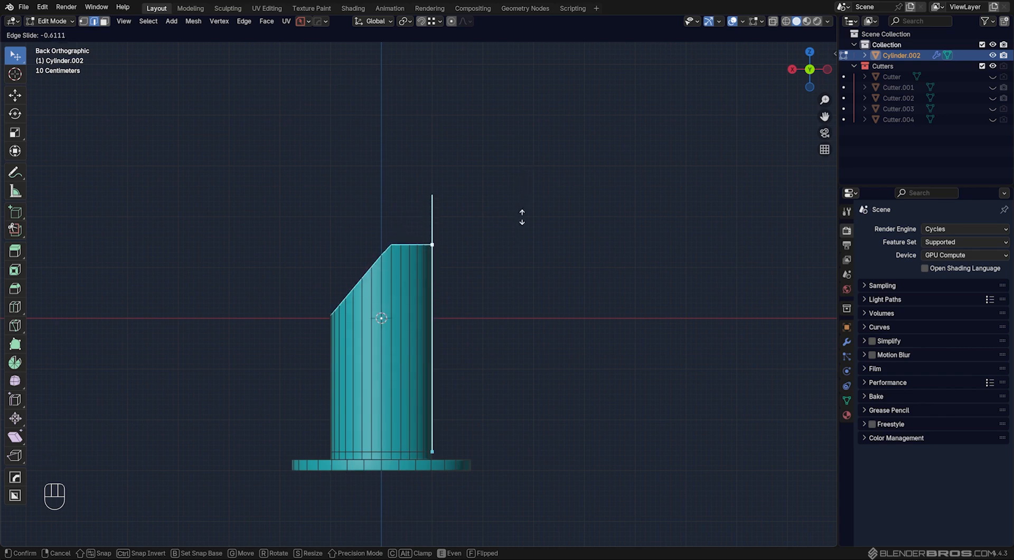
{"action": "mouse_move", "coordinate": [518, 259]}
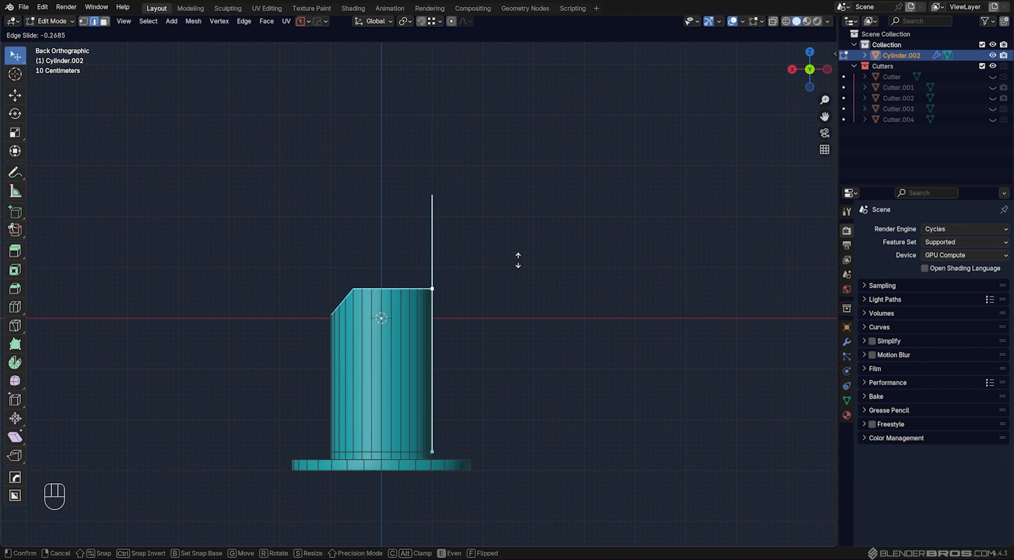
{"action": "key", "text": "f"}
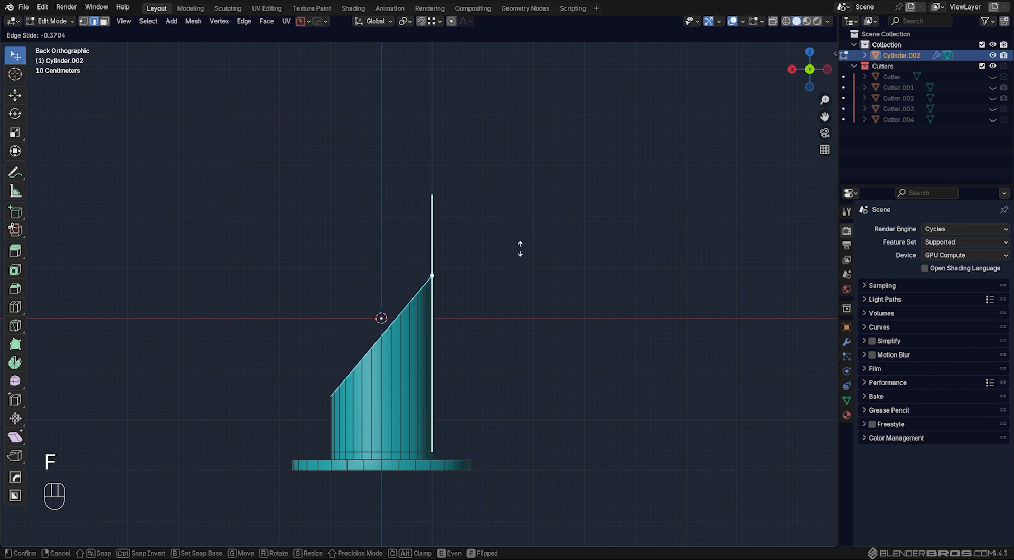
{"action": "mouse_move", "coordinate": [519, 211]}
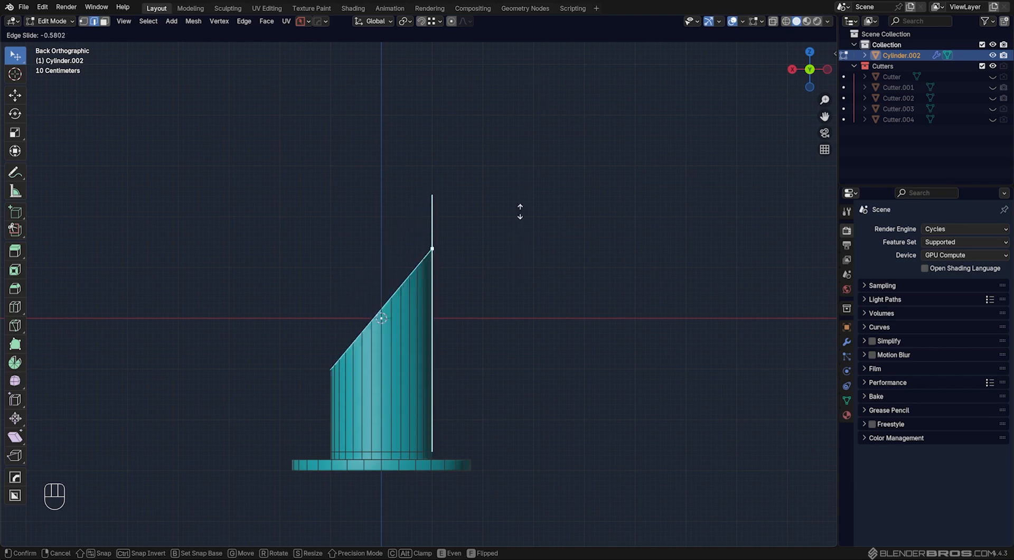
{"action": "left_click", "coordinate": [511, 217]}
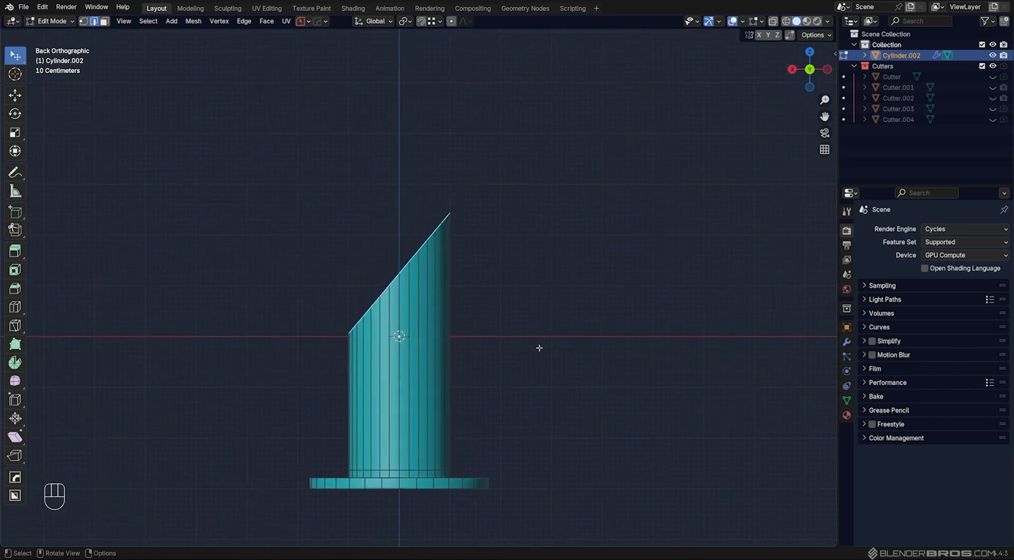
After testing a Z-constrained move, rotate the whole cylinder about 55.5° so it leans diagonally.
{"action": "key", "text": "g"}
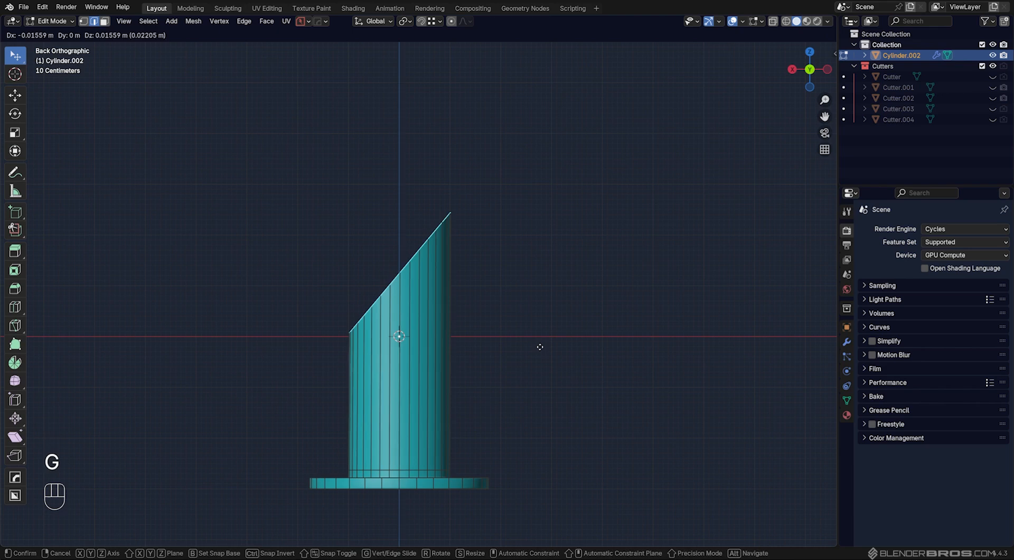
{"action": "key", "text": "z"}
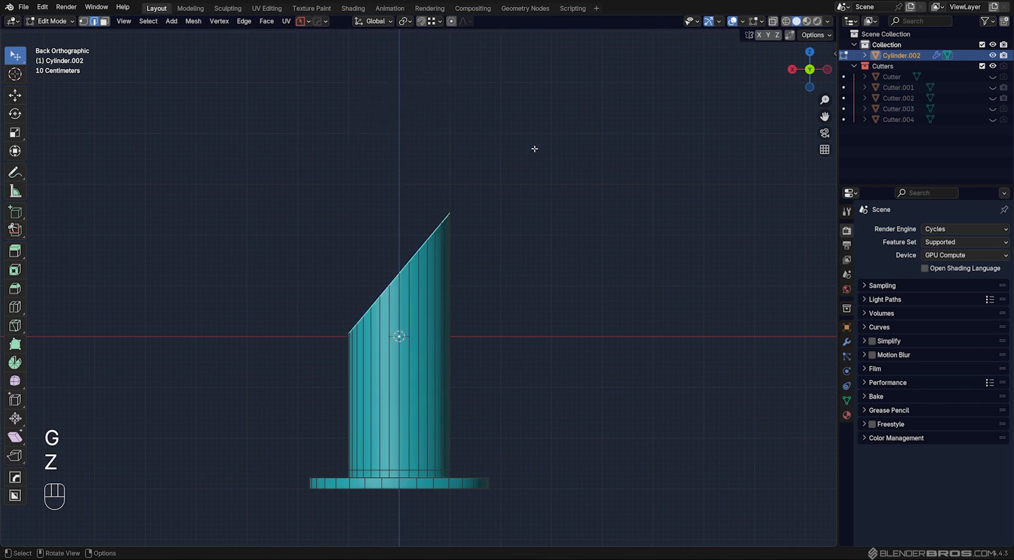
{"action": "key", "text": "Tab"}
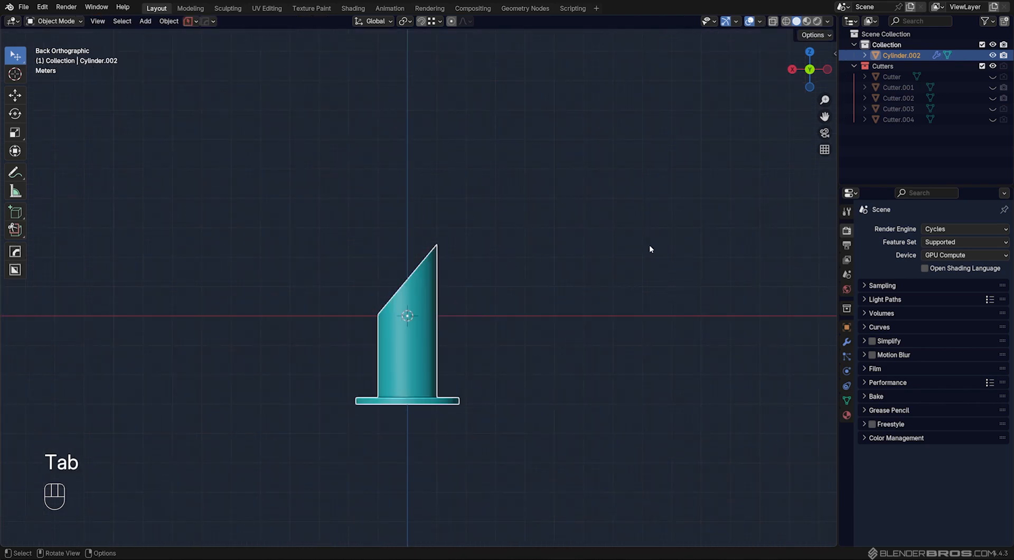
{"action": "key", "text": "r"}
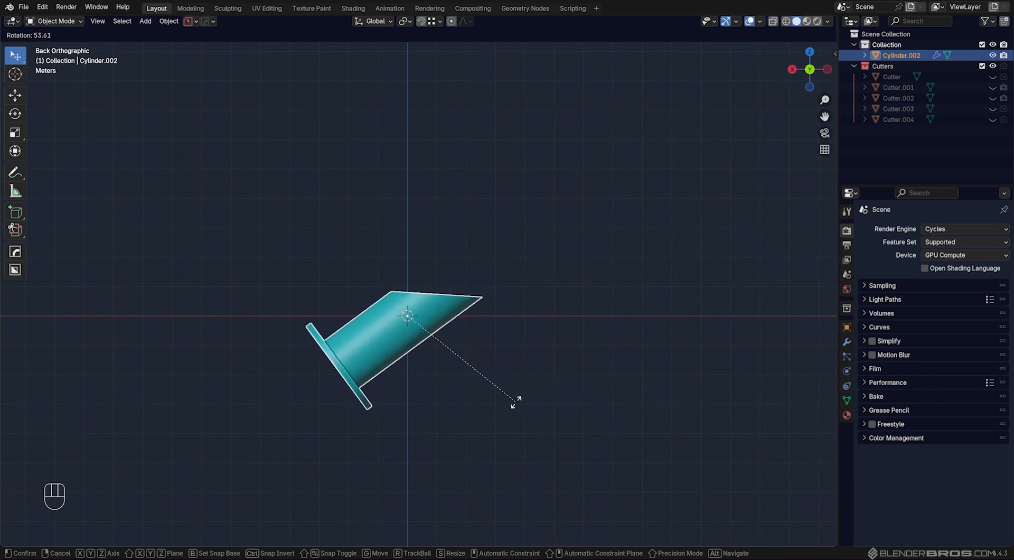
{"action": "left_click", "coordinate": [479, 290]}
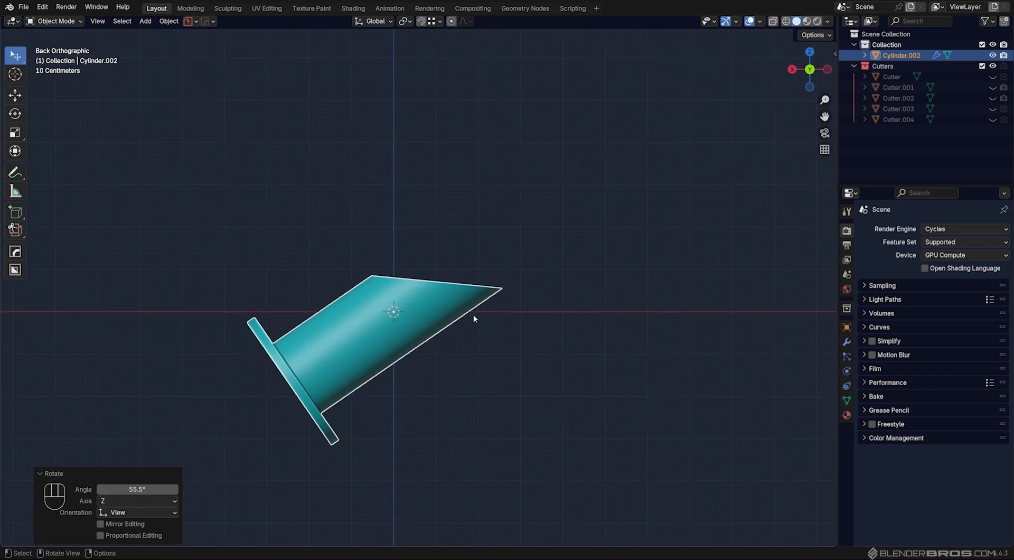
Test moving the top loop along the local vertical axis, then cancel back to the whole object.
{"action": "key", "text": "g"}
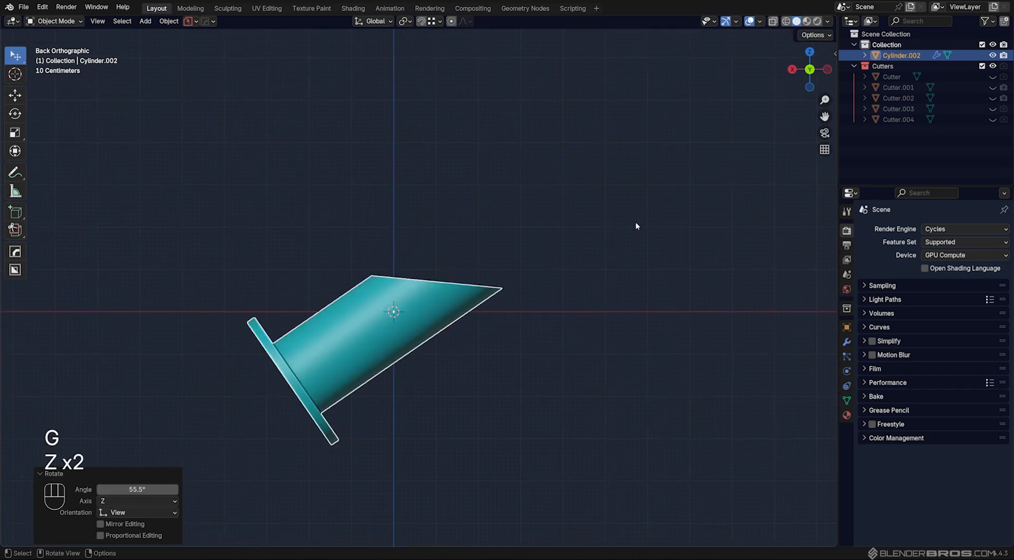
{"action": "key", "text": "Tab"}
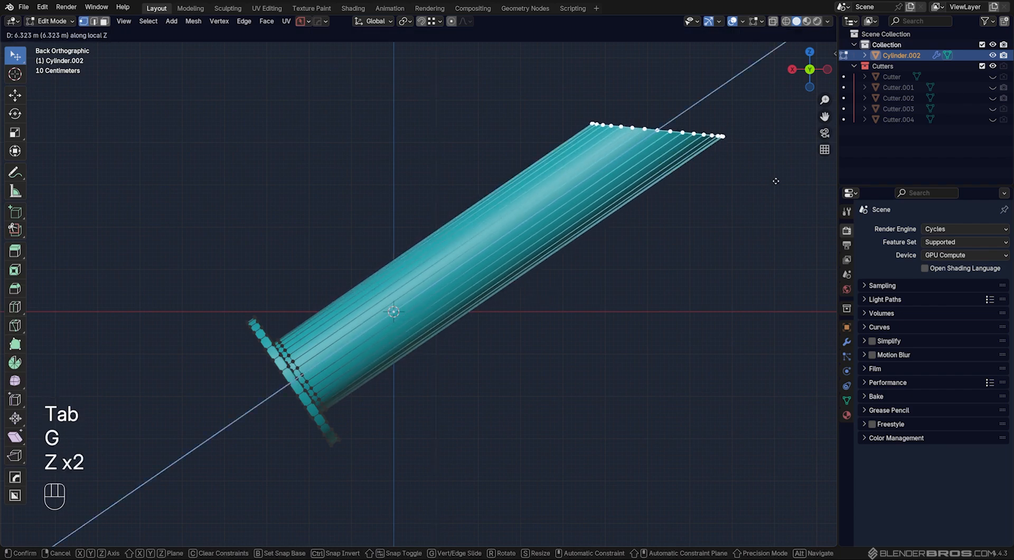
{"action": "key", "text": "ctrl+a"}
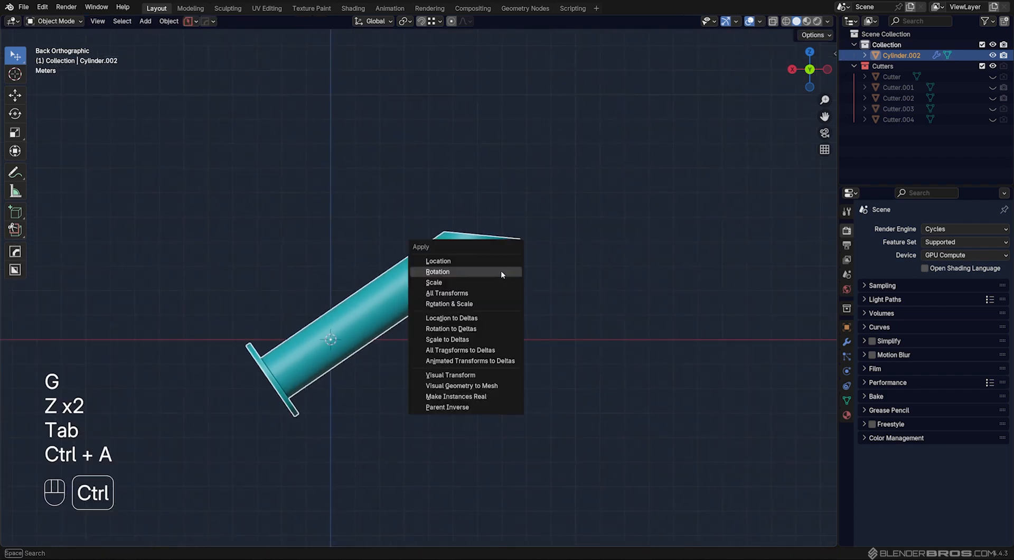
Apply the rotation so the Transform panel reads zero, then return to Edit Mode.
{"action": "left_click", "coordinate": [437, 272]}
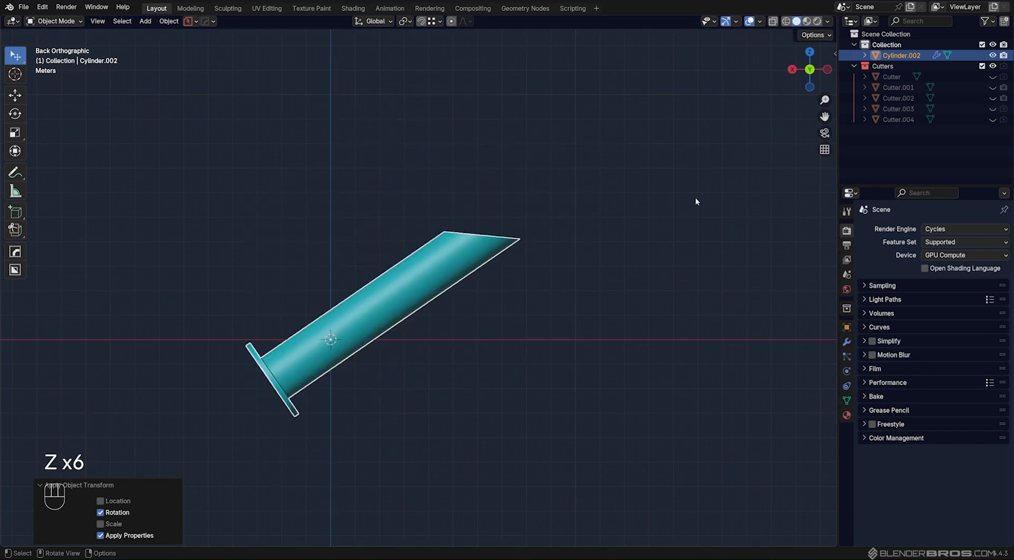
{"action": "key", "text": "n"}
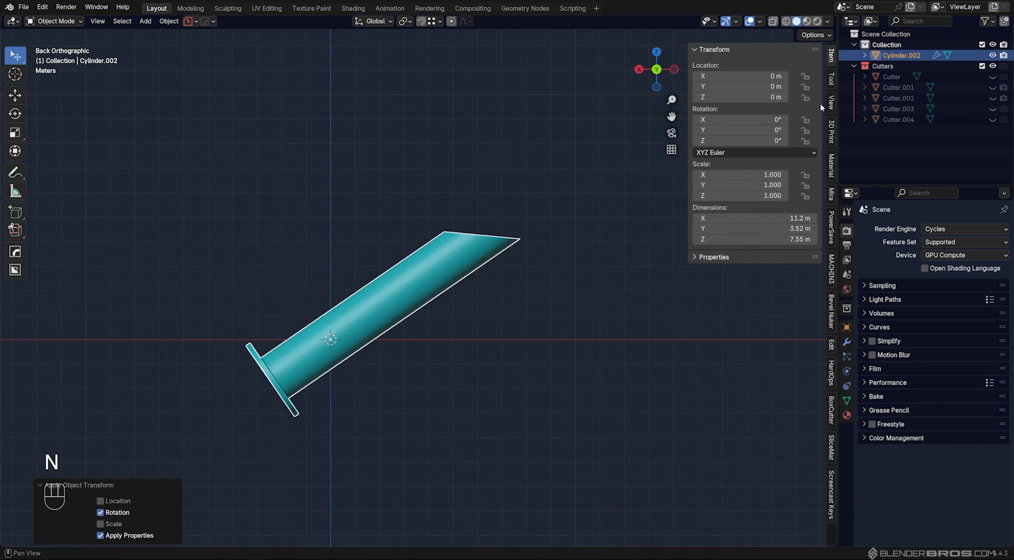
{"action": "mouse_move", "coordinate": [593, 200]}
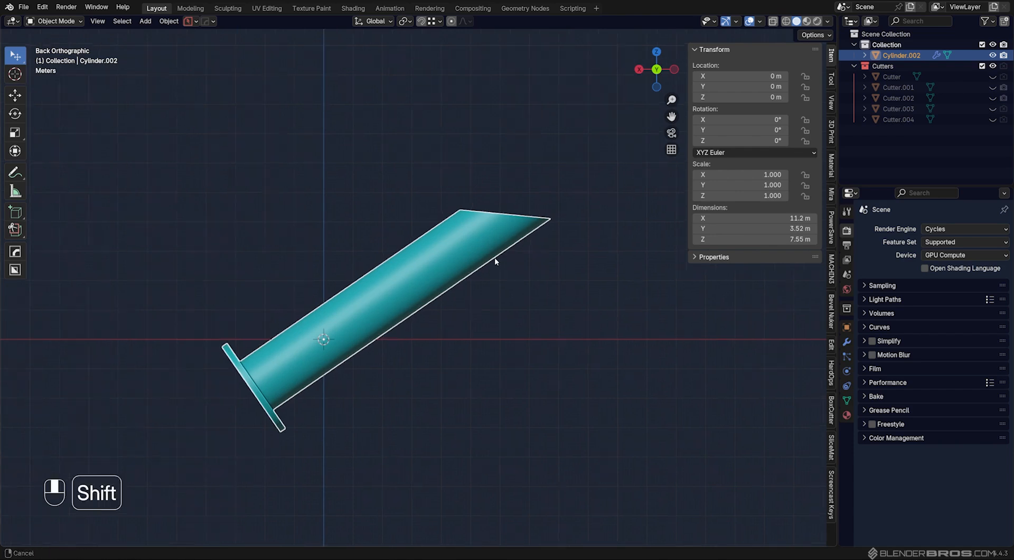
{"action": "key", "text": "Tab"}
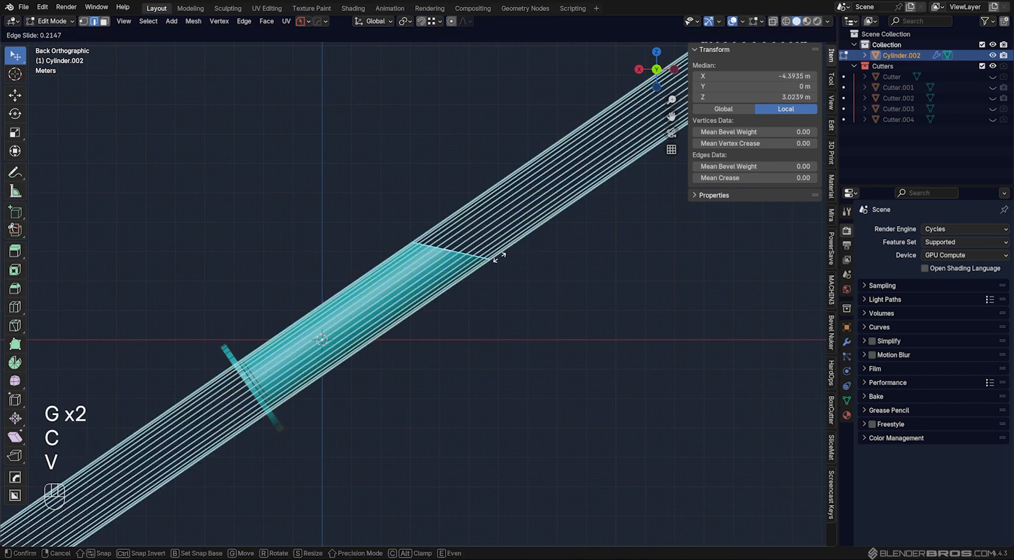
{"action": "mouse_move", "coordinate": [524, 254]}
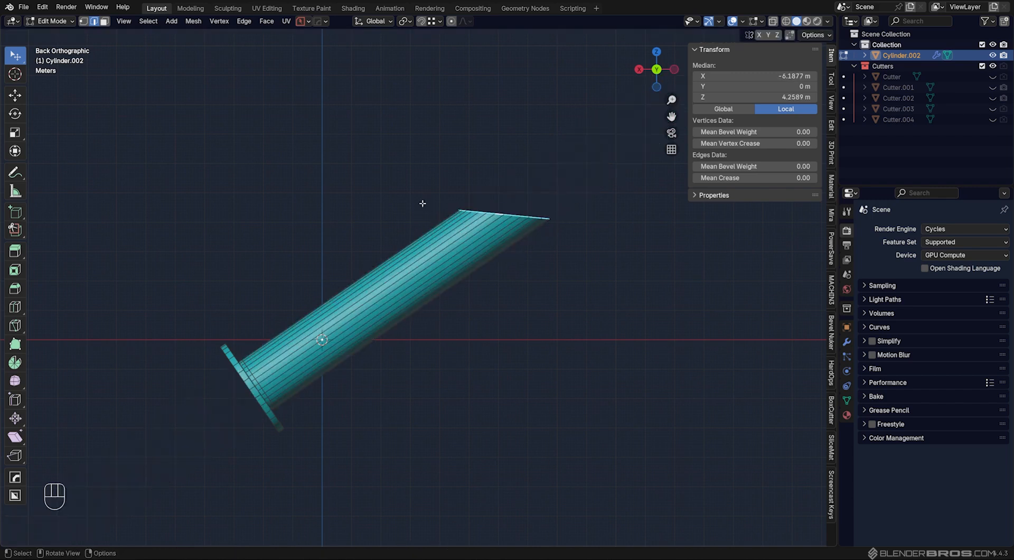
Select a lengthwise side edge and begin adding the custom Edge transform orientation from it.
{"action": "scroll", "scroll_direction": "down", "scroll_amount": 3}
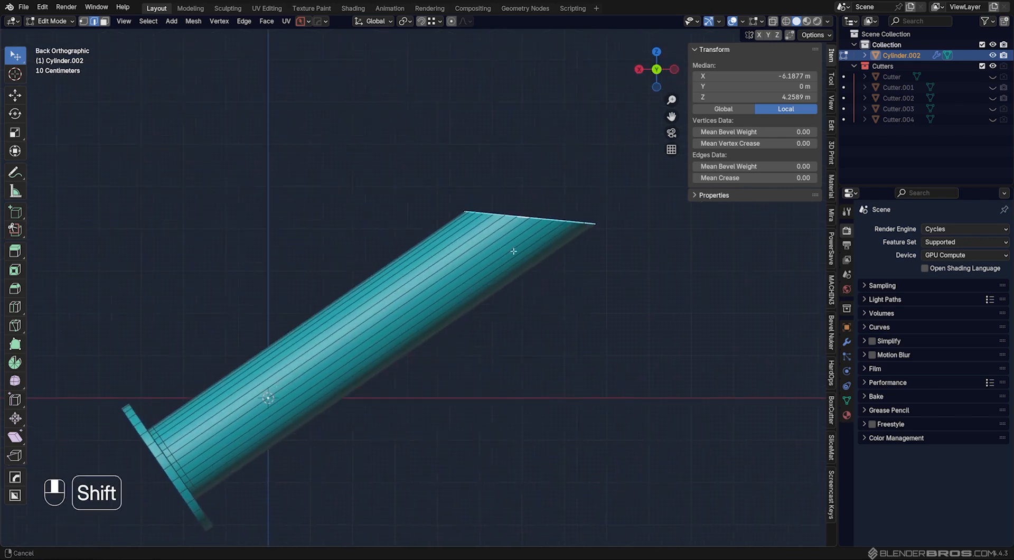
{"action": "scroll", "scroll_direction": "down", "scroll_amount": 3}
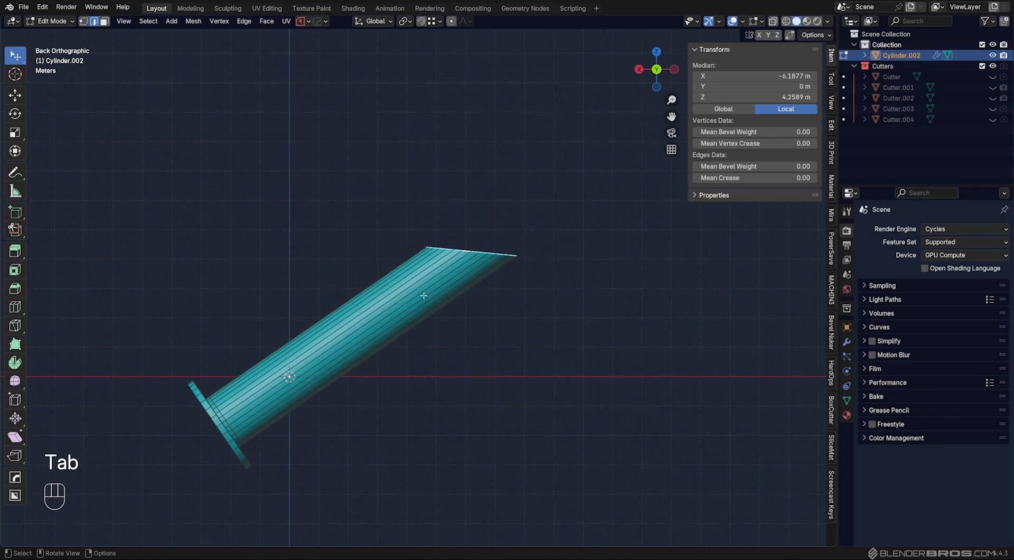
{"action": "key", "text": "Tab"}
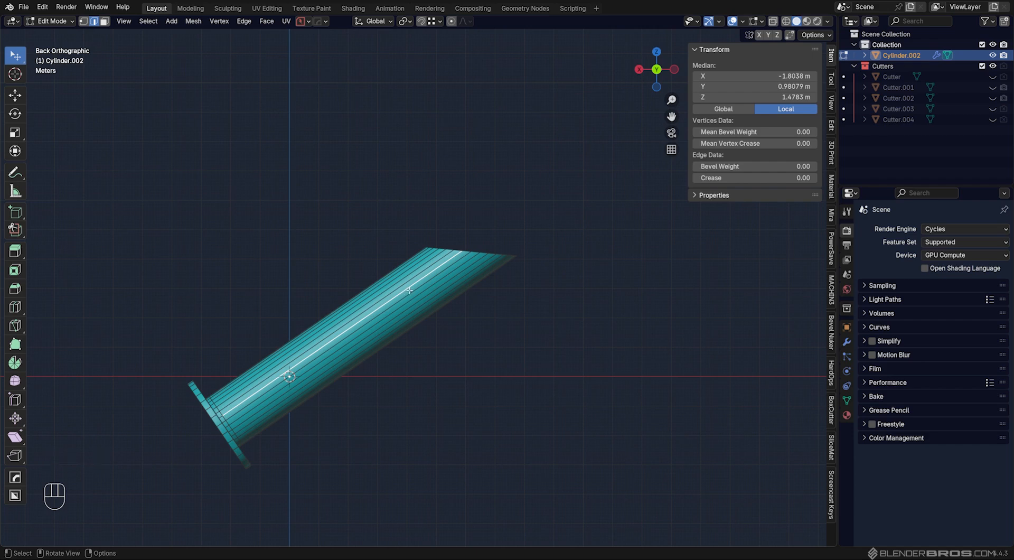
{"action": "scroll", "scroll_direction": "down", "scroll_amount": 3}
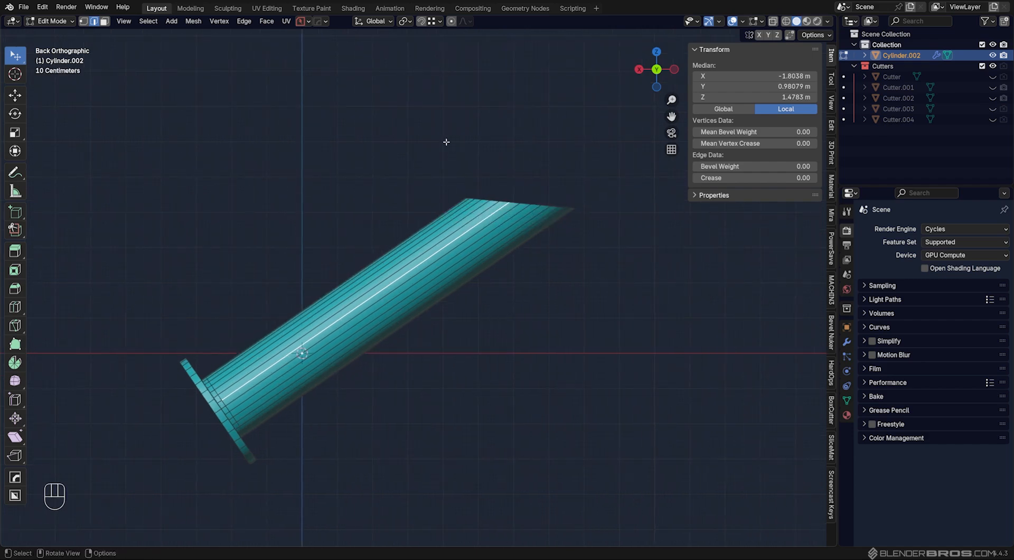
{"action": "left_click", "coordinate": [374, 21]}
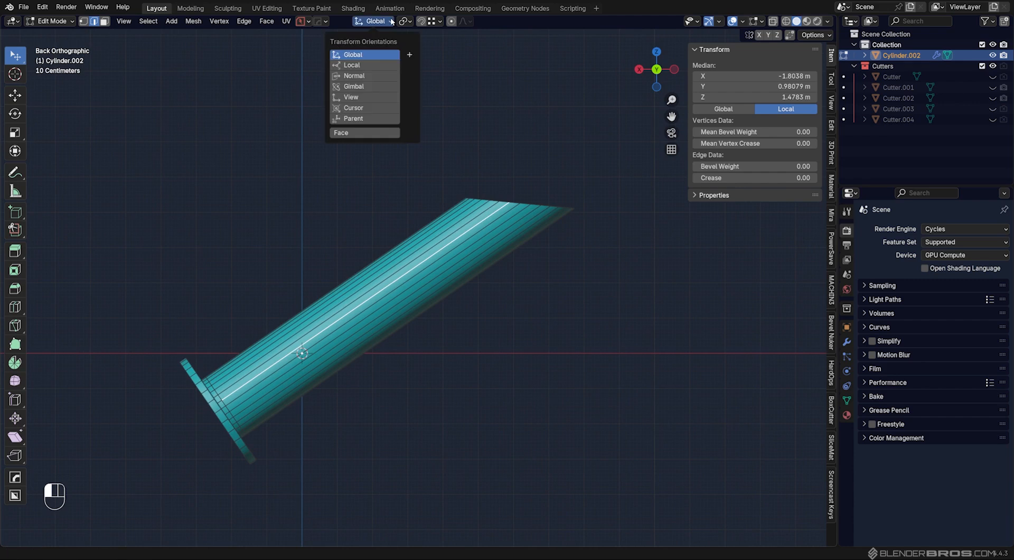
{"action": "mouse_move", "coordinate": [410, 54]}
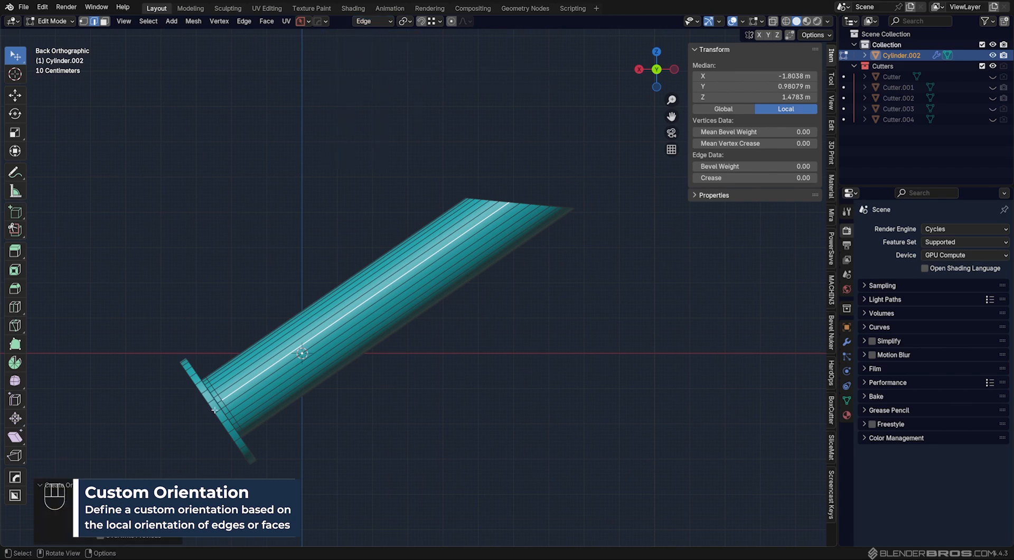
{"action": "mouse_move", "coordinate": [522, 188]}
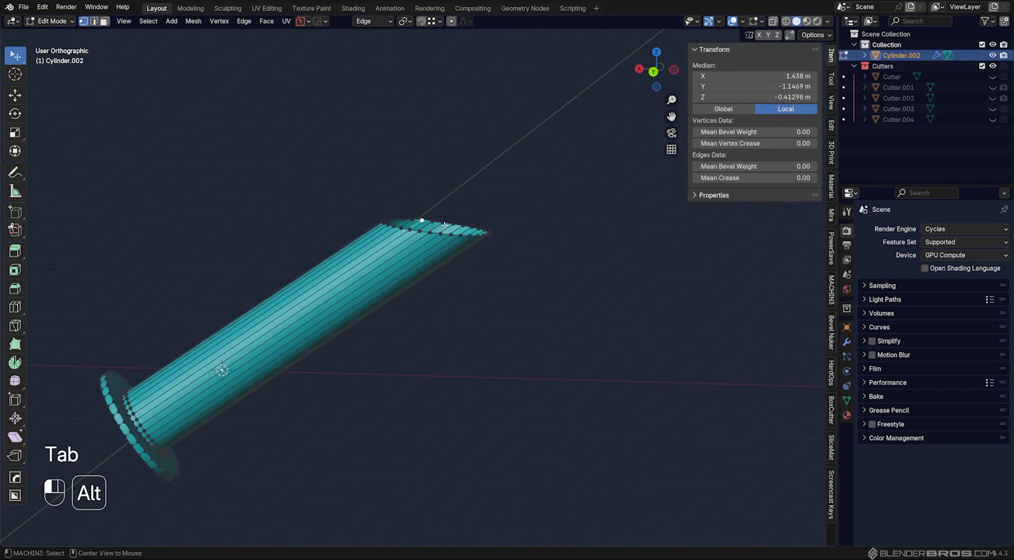
Move the top loop about 4.69 m along the Edge orientation's Y axis, then leave edit mode.
{"action": "key", "text": "g"}
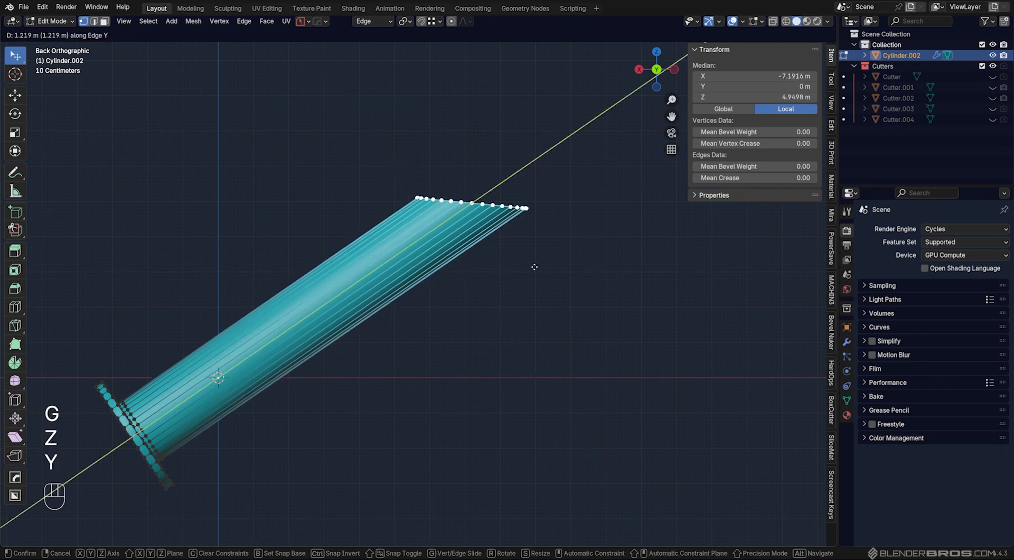
{"action": "mouse_move", "coordinate": [520, 262]}
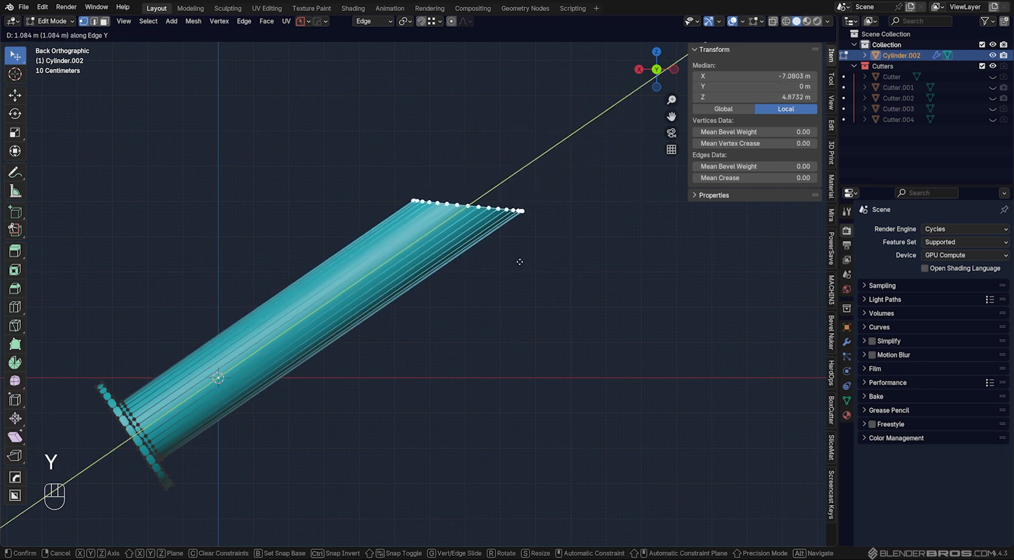
{"action": "mouse_move", "coordinate": [569, 232]}
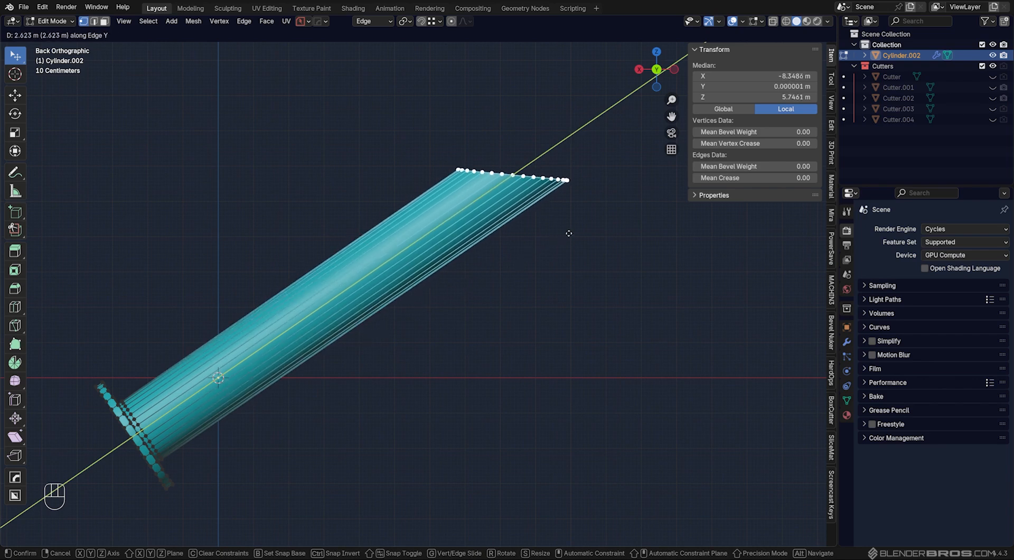
{"action": "mouse_move", "coordinate": [650, 192]}
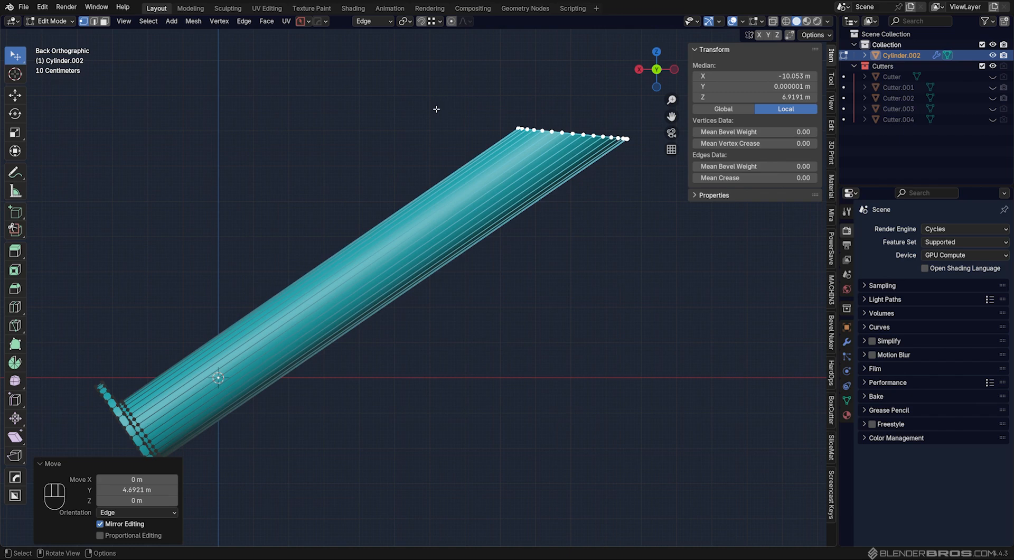
{"action": "mouse_move", "coordinate": [488, 219]}
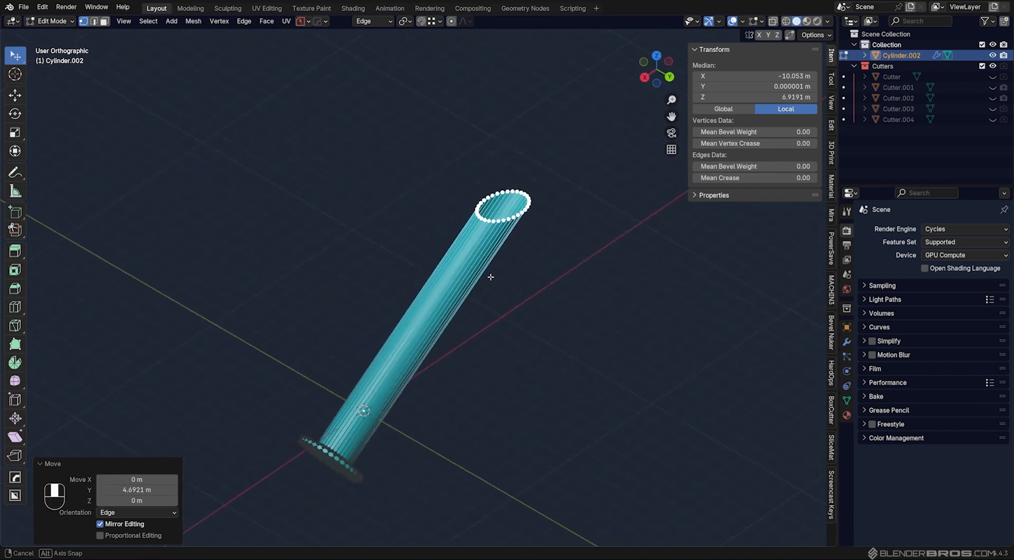
{"action": "key", "text": "Tab"}
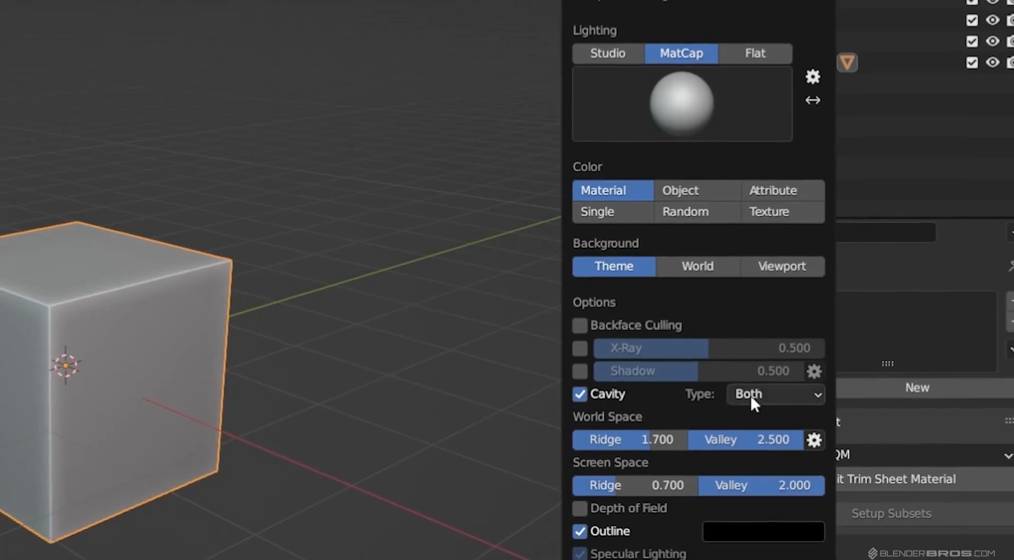
Show the MACHIN3tools modes pie menu over the default cube.
{"action": "key", "text": "Tab"}
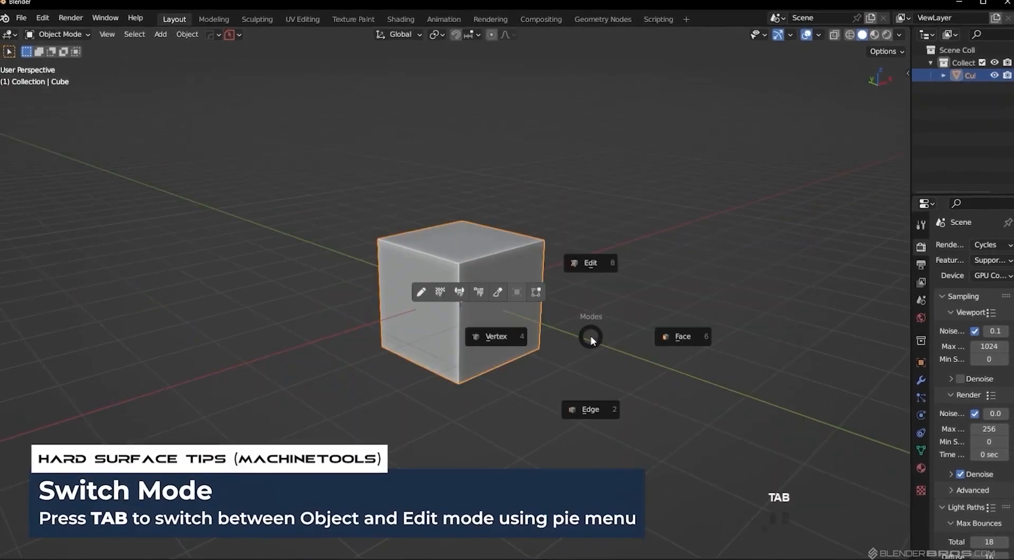